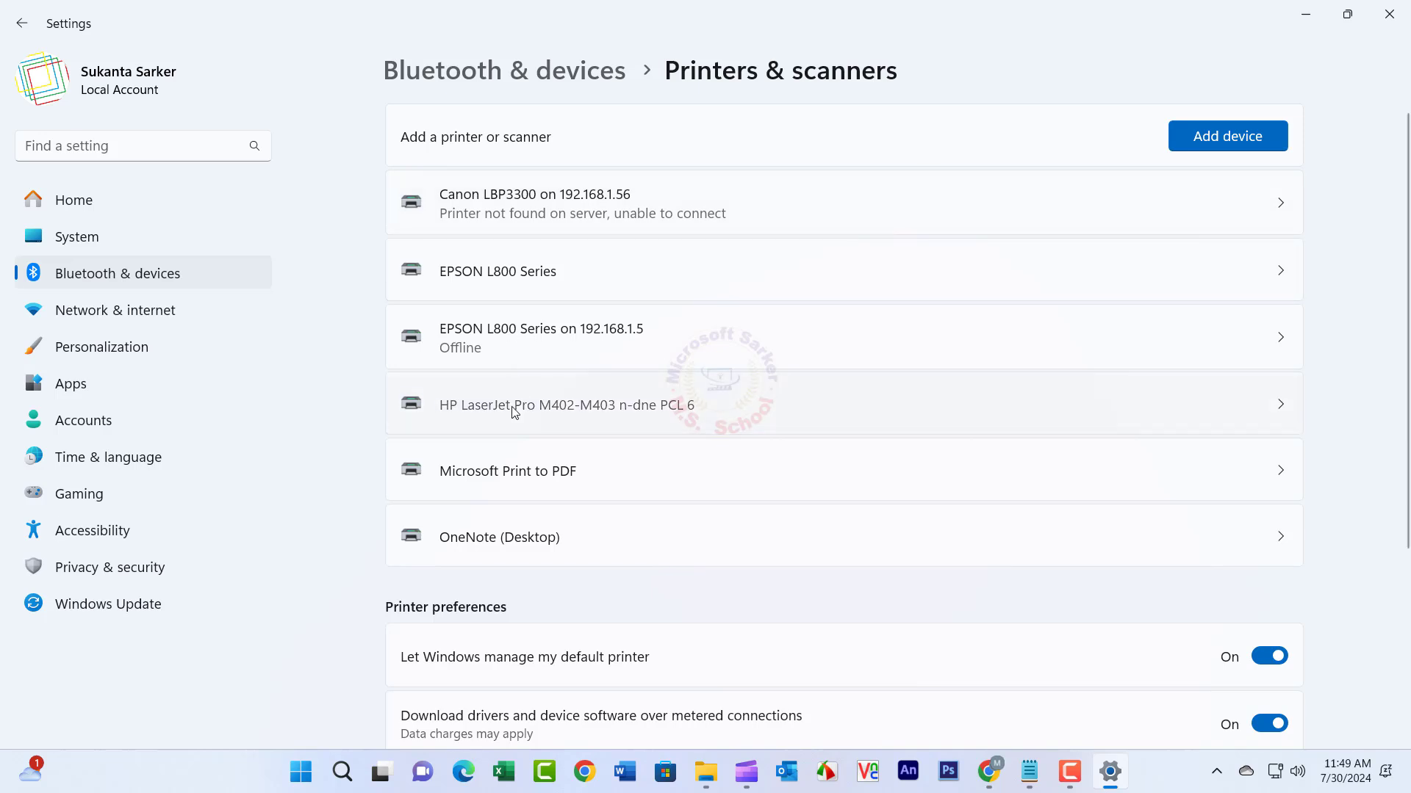
Reproduce the HP LaserJet Pro M402-M403 'Access is denied' error 0x00000005 from Devices and Printers
click(564, 406)
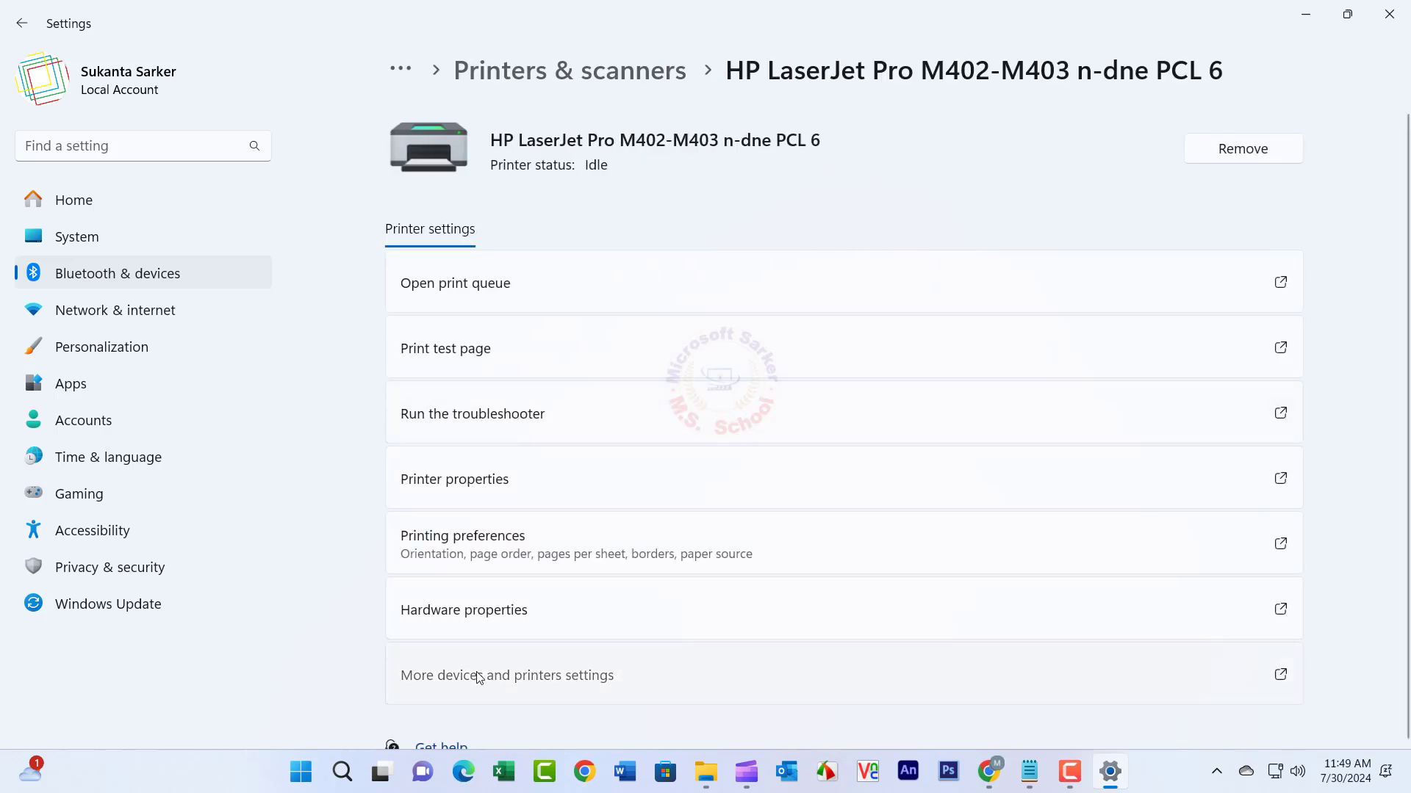
click(507, 676)
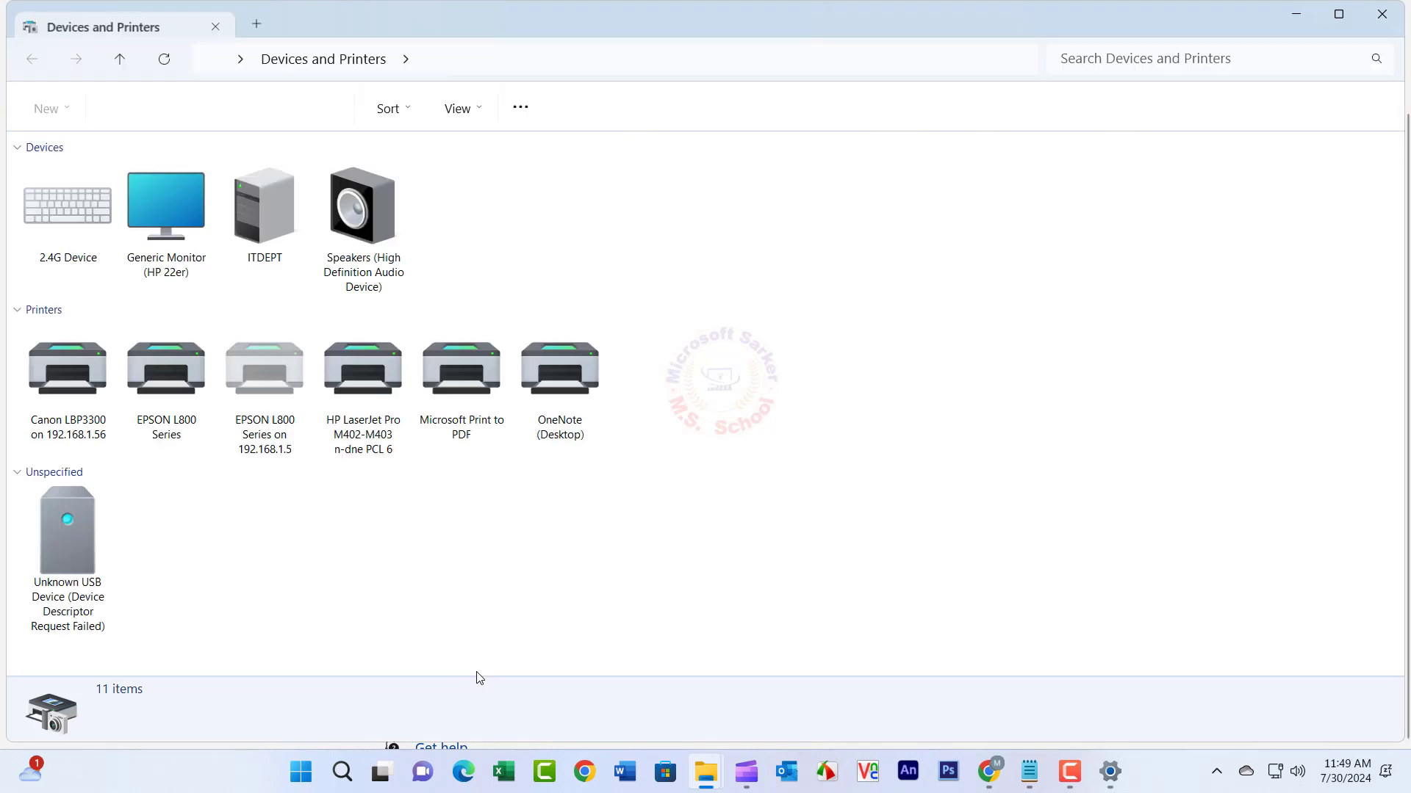
click(363, 368)
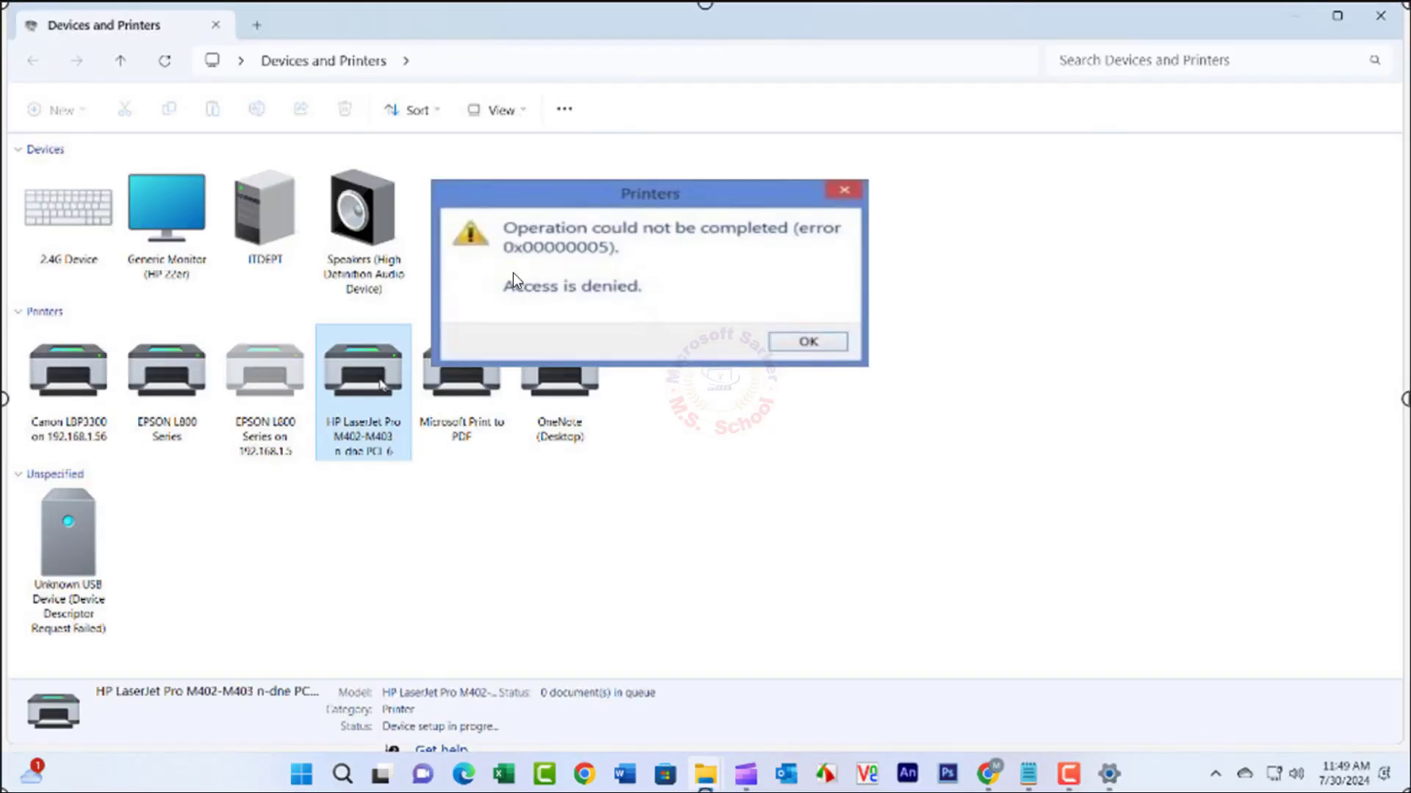
mouse_move(755, 251)
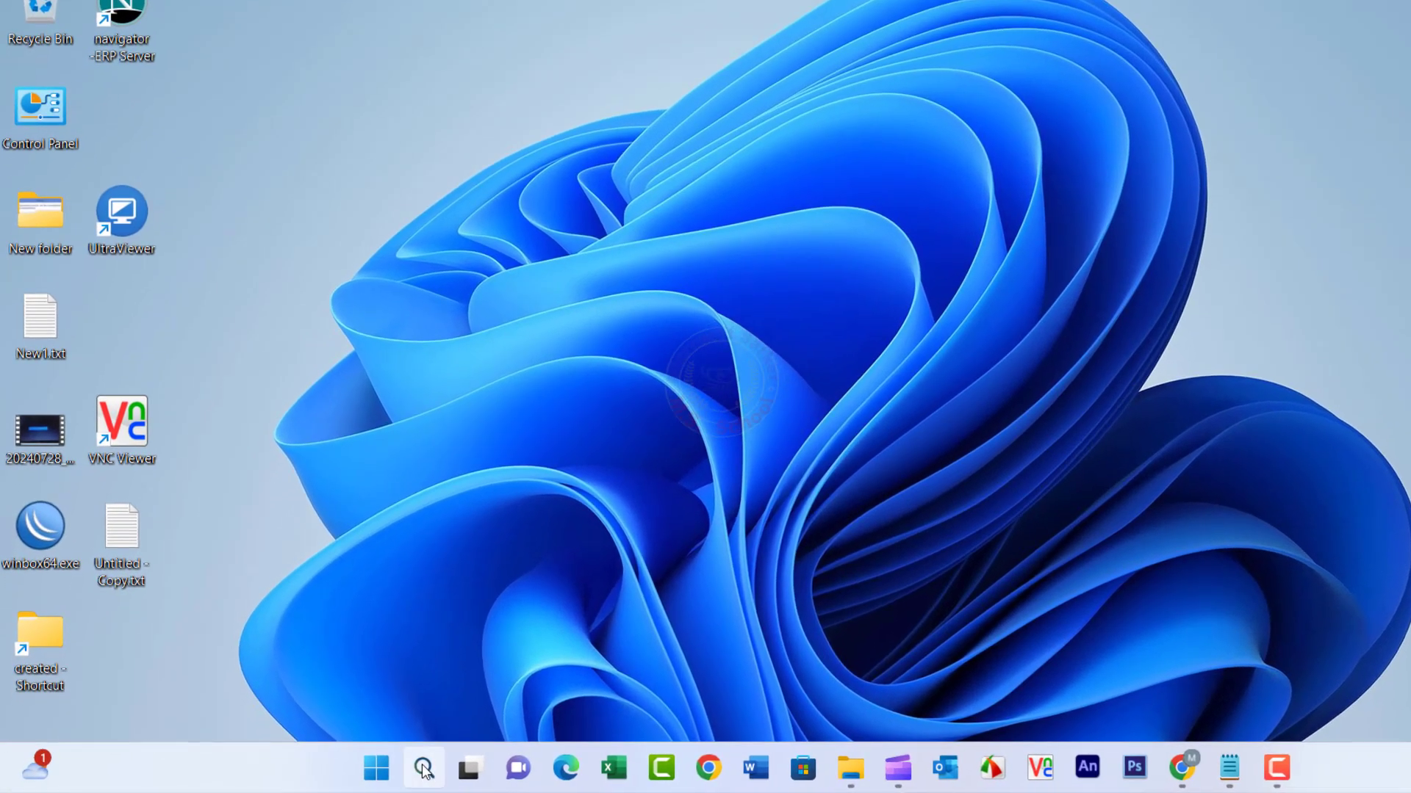
Launch Registry Editor from Windows Search with 'regedit'
click(423, 768)
text(re)
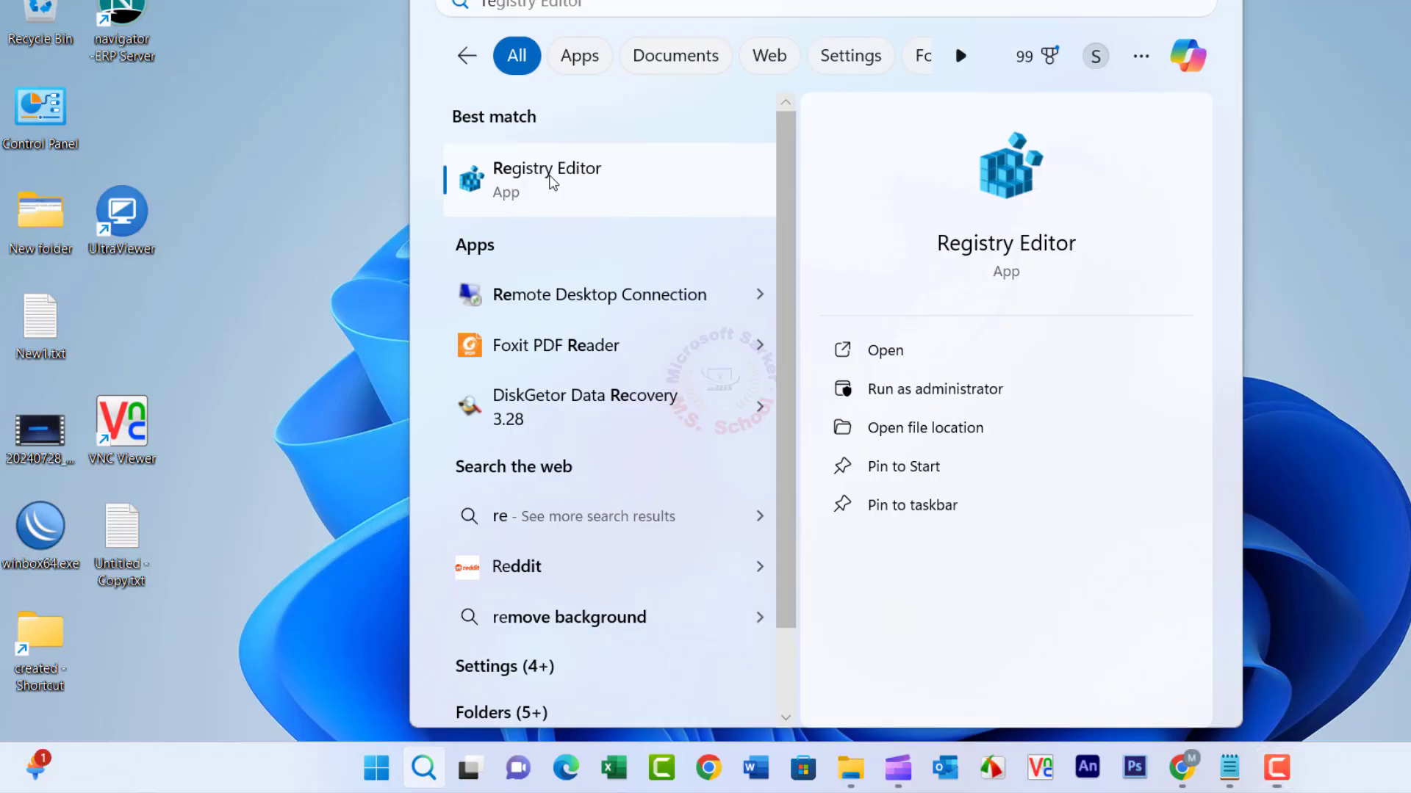
click(547, 180)
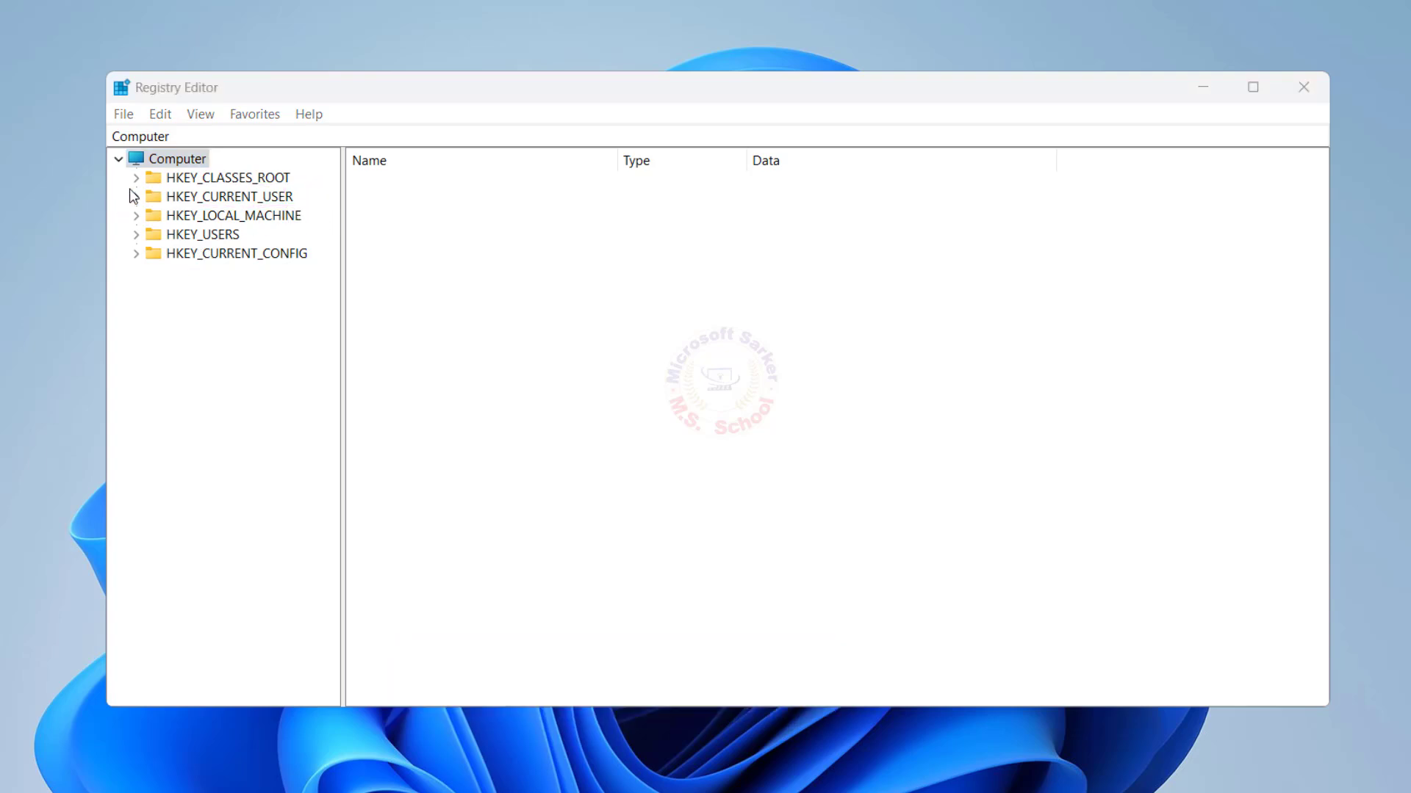
Navigate to HKEY_CURRENT_USER\Software\Microsoft\Windows NT\CurrentVersion\Windows showing the HP LaserJet Device value
click(135, 196)
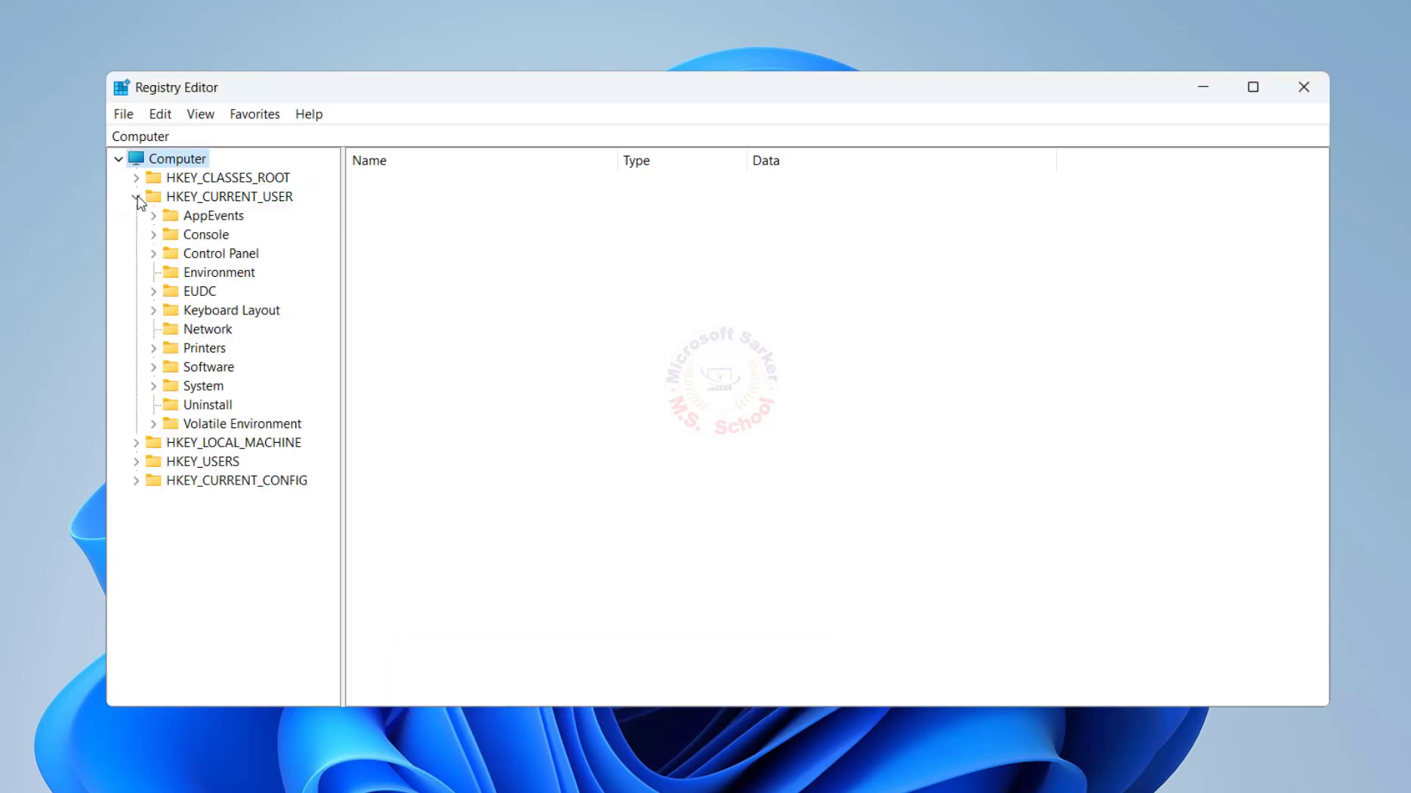
click(207, 367)
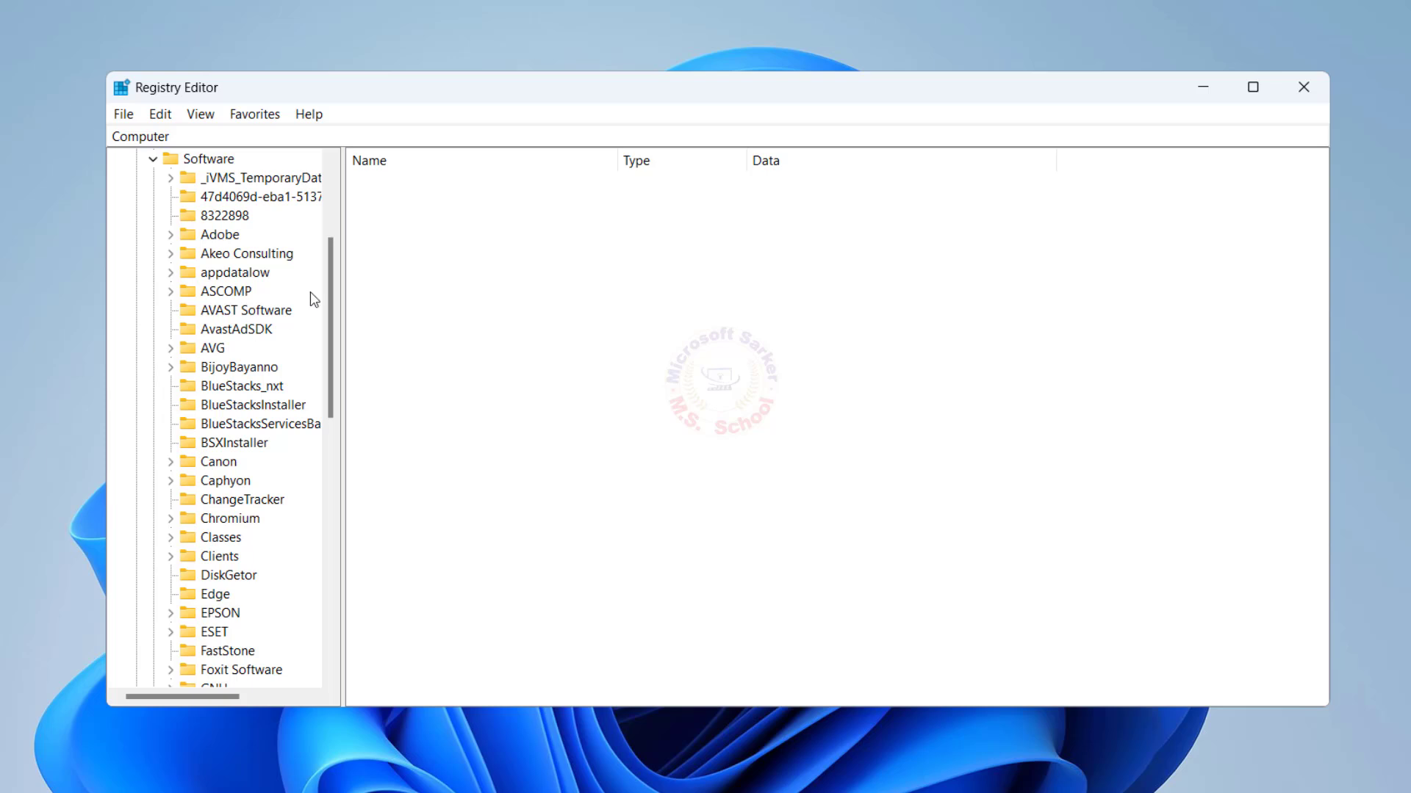
scroll(down, 3)
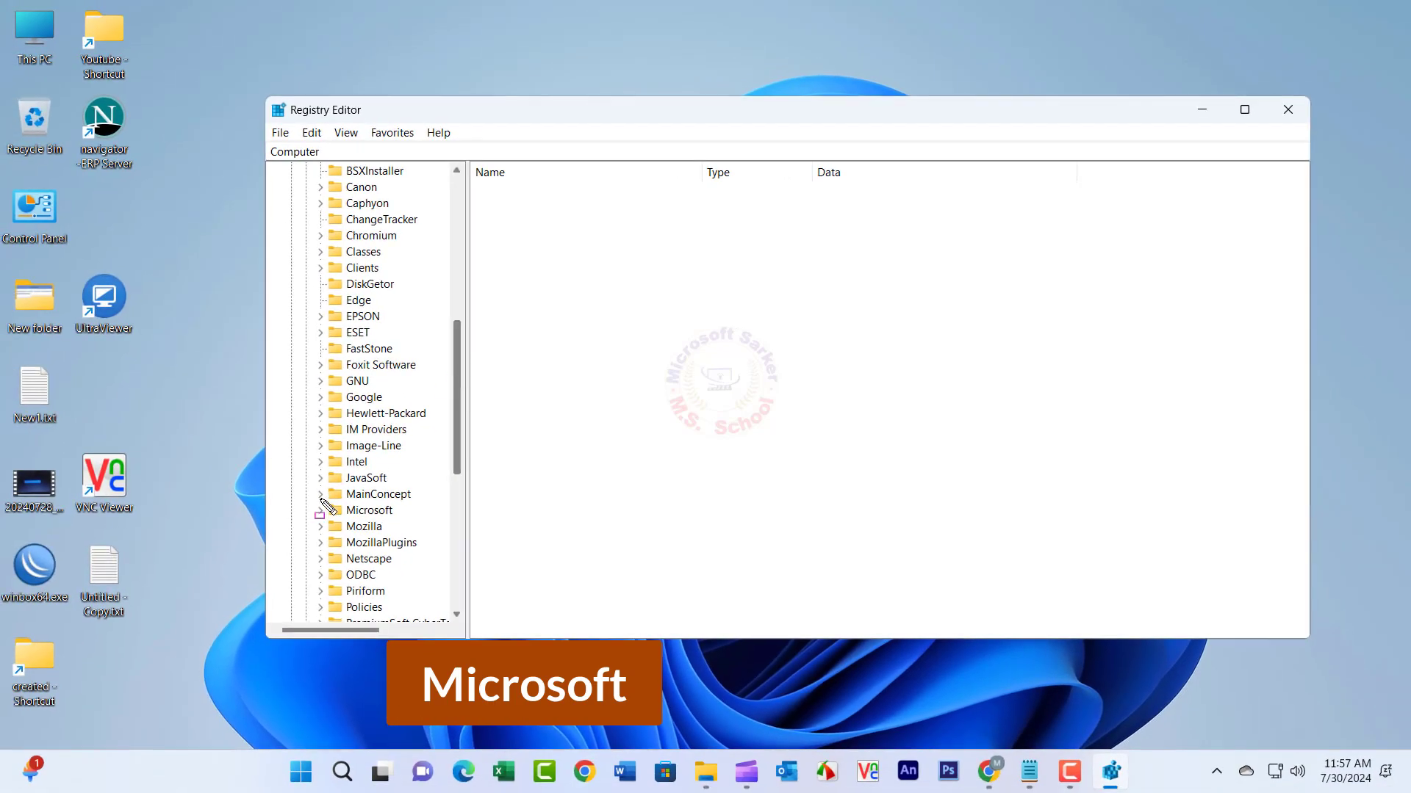
click(369, 510)
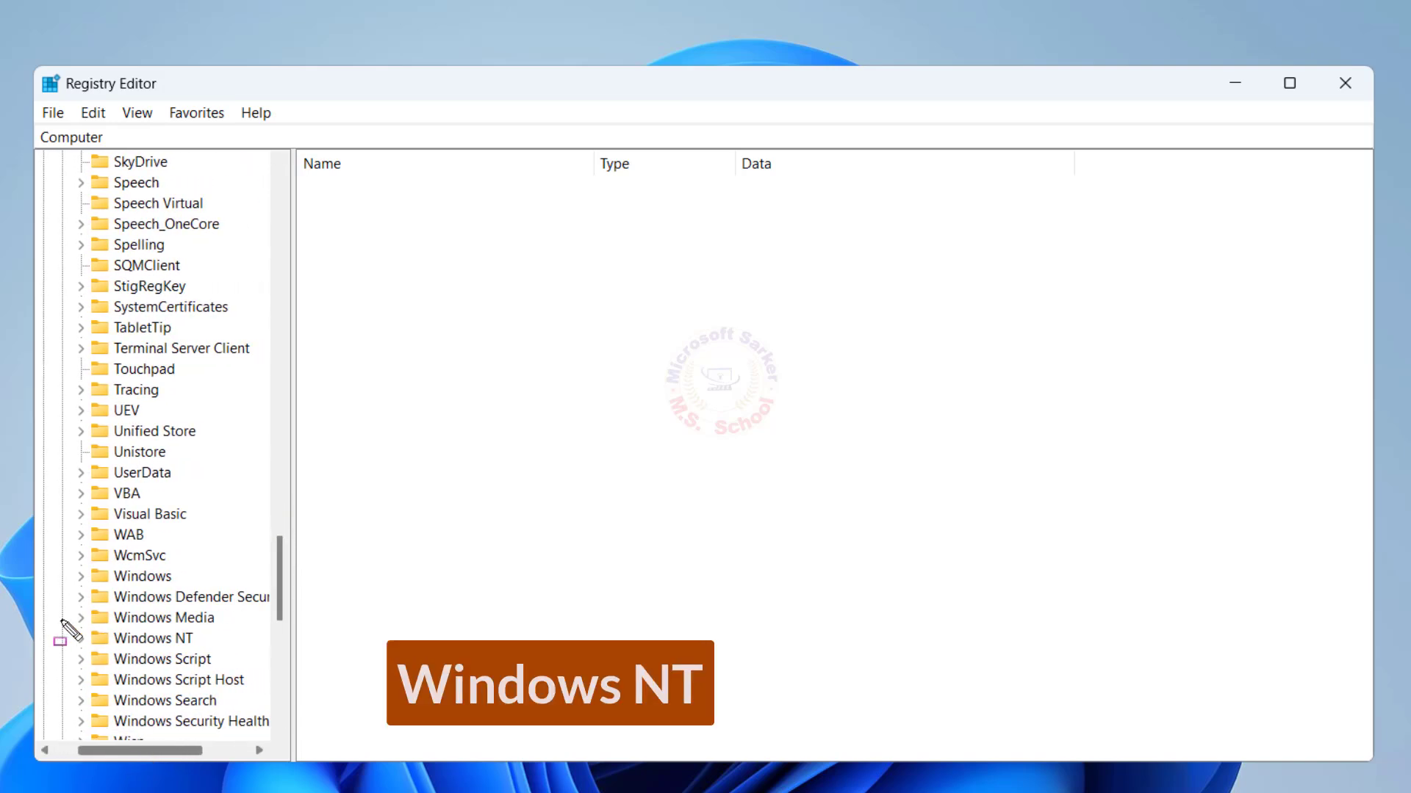
click(156, 638)
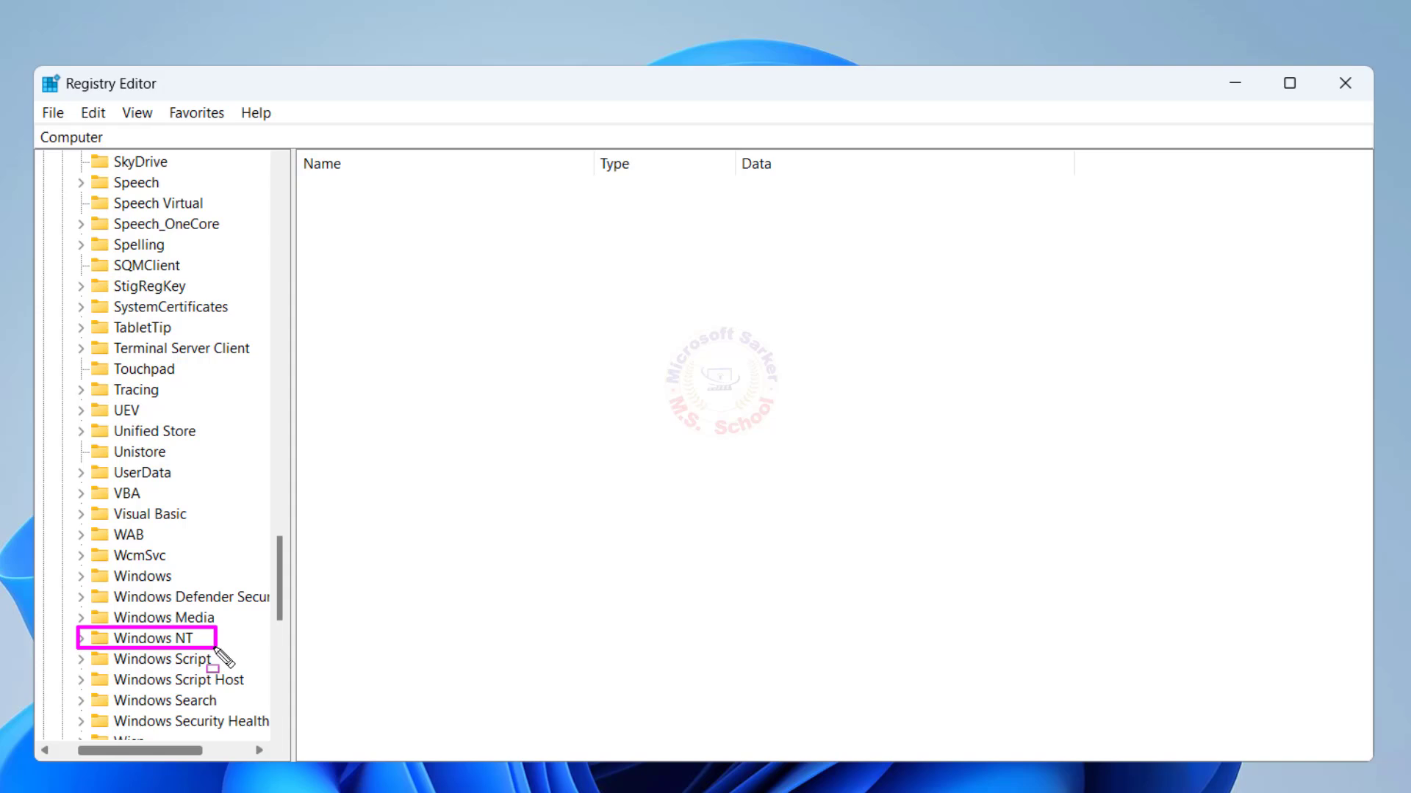
click(81, 637)
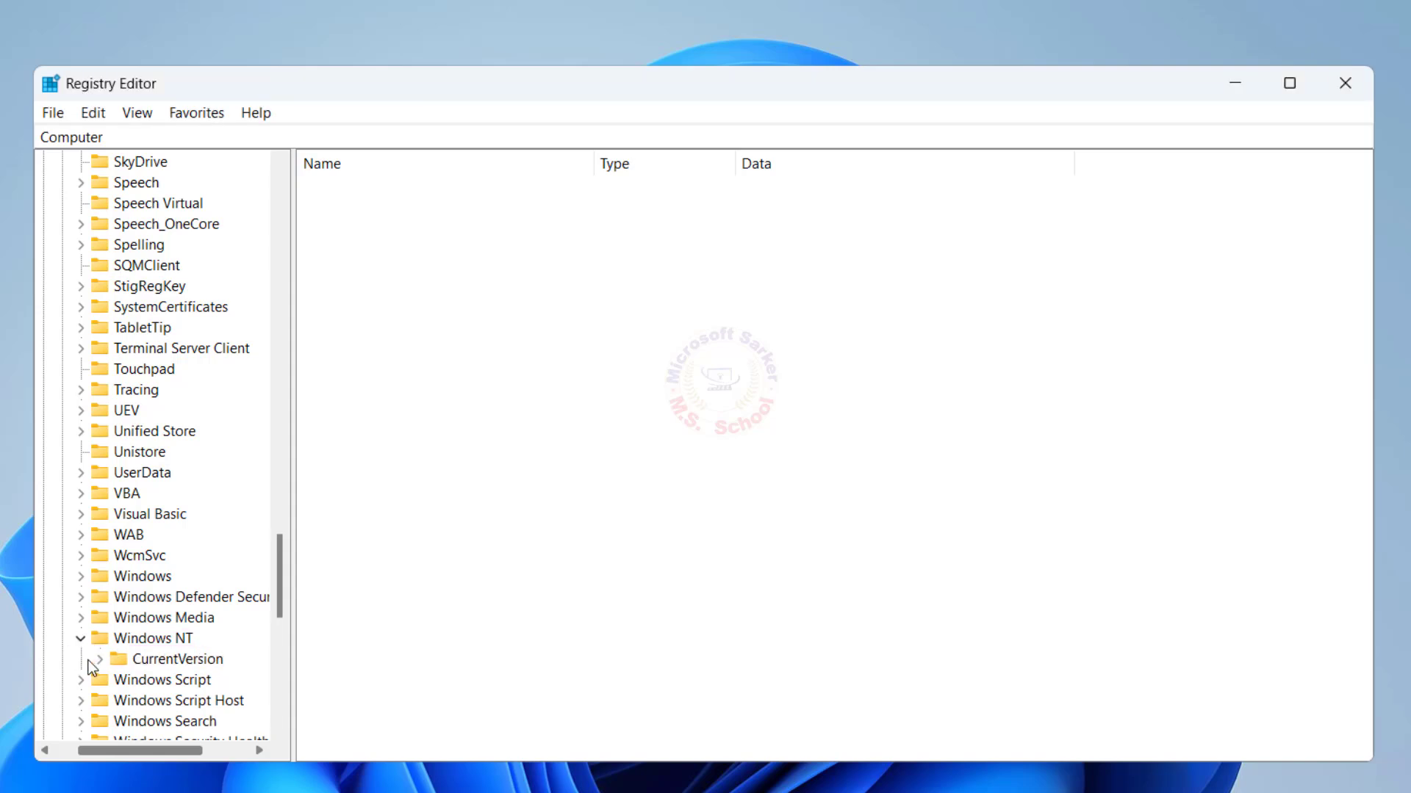
click(181, 659)
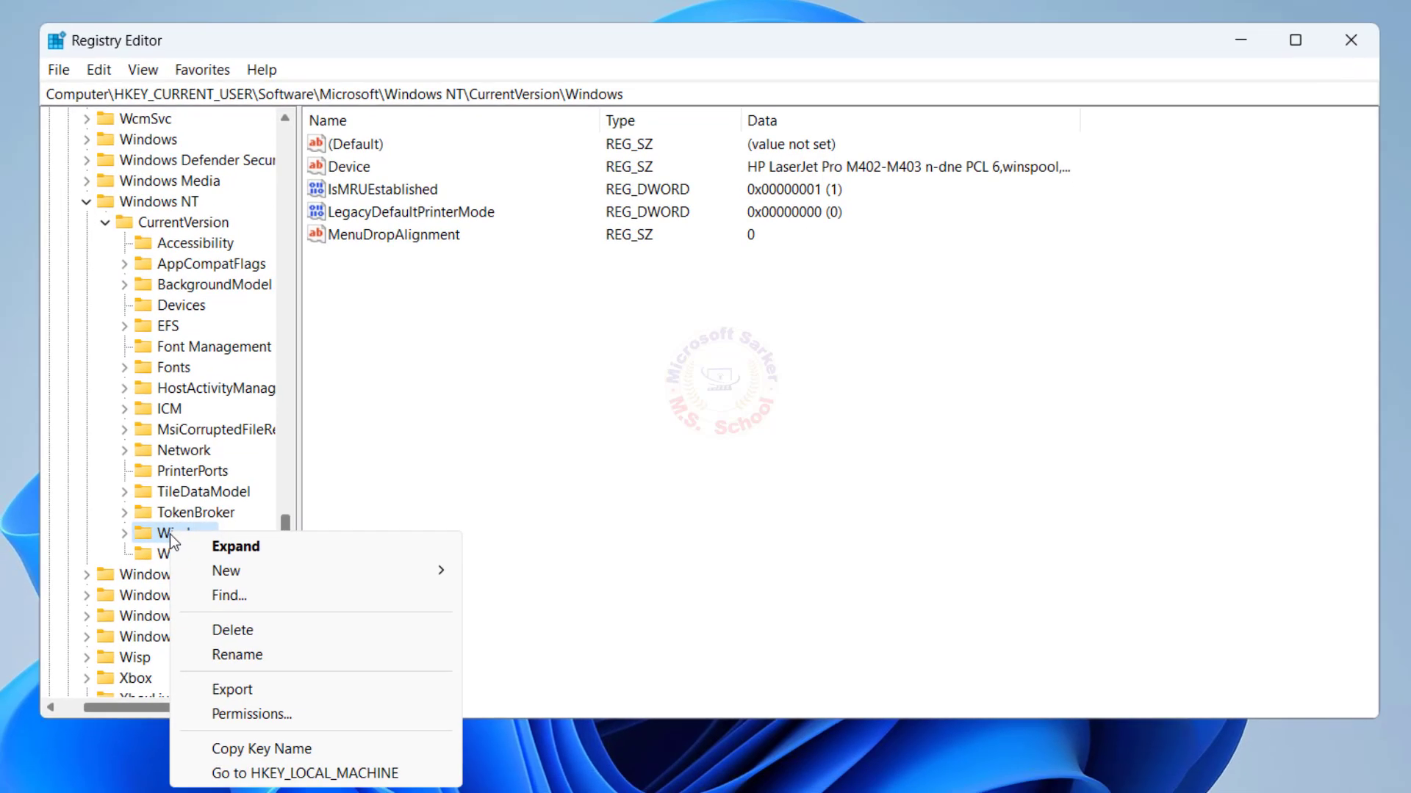
Grant your own user account Full Control on the Windows key and apply the permission
click(251, 714)
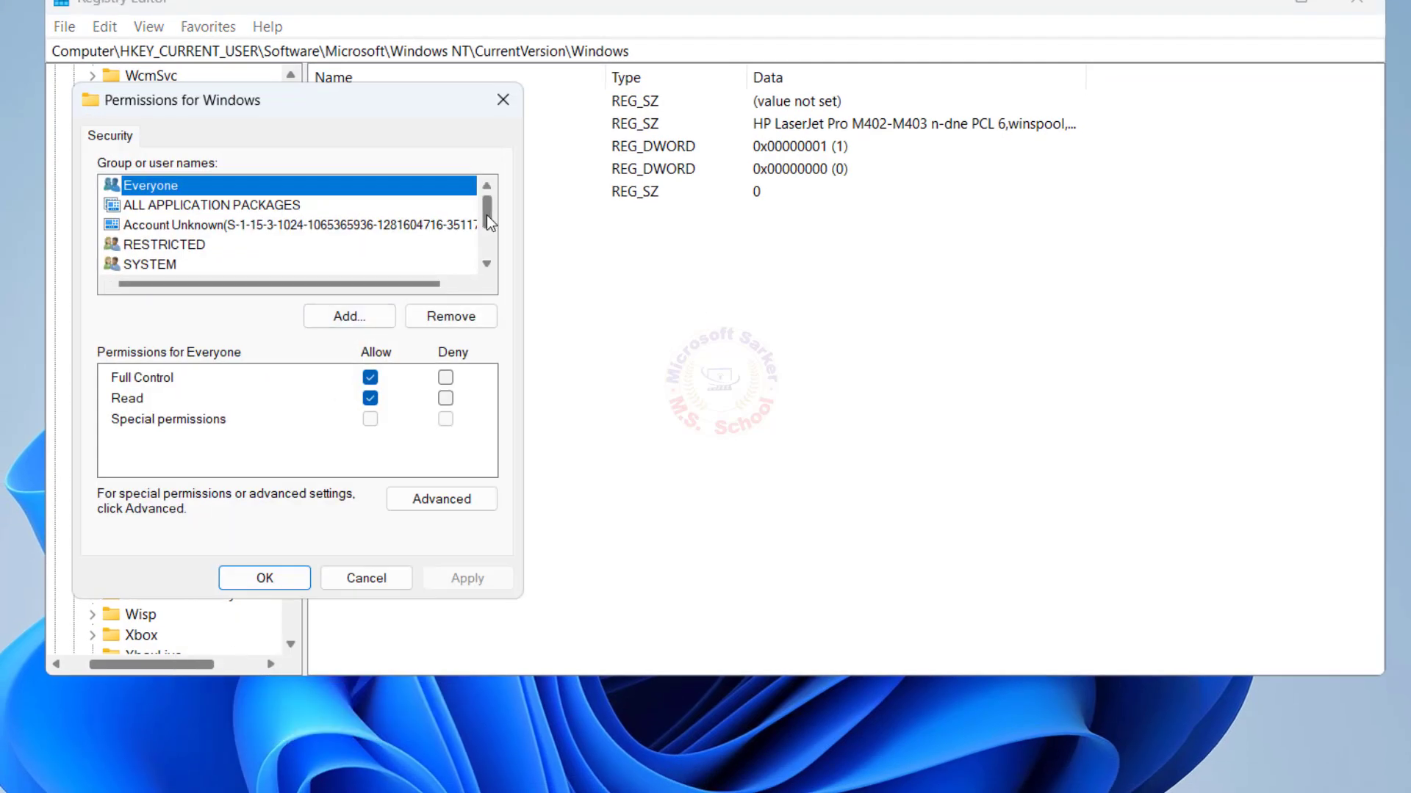
scroll(down, 3)
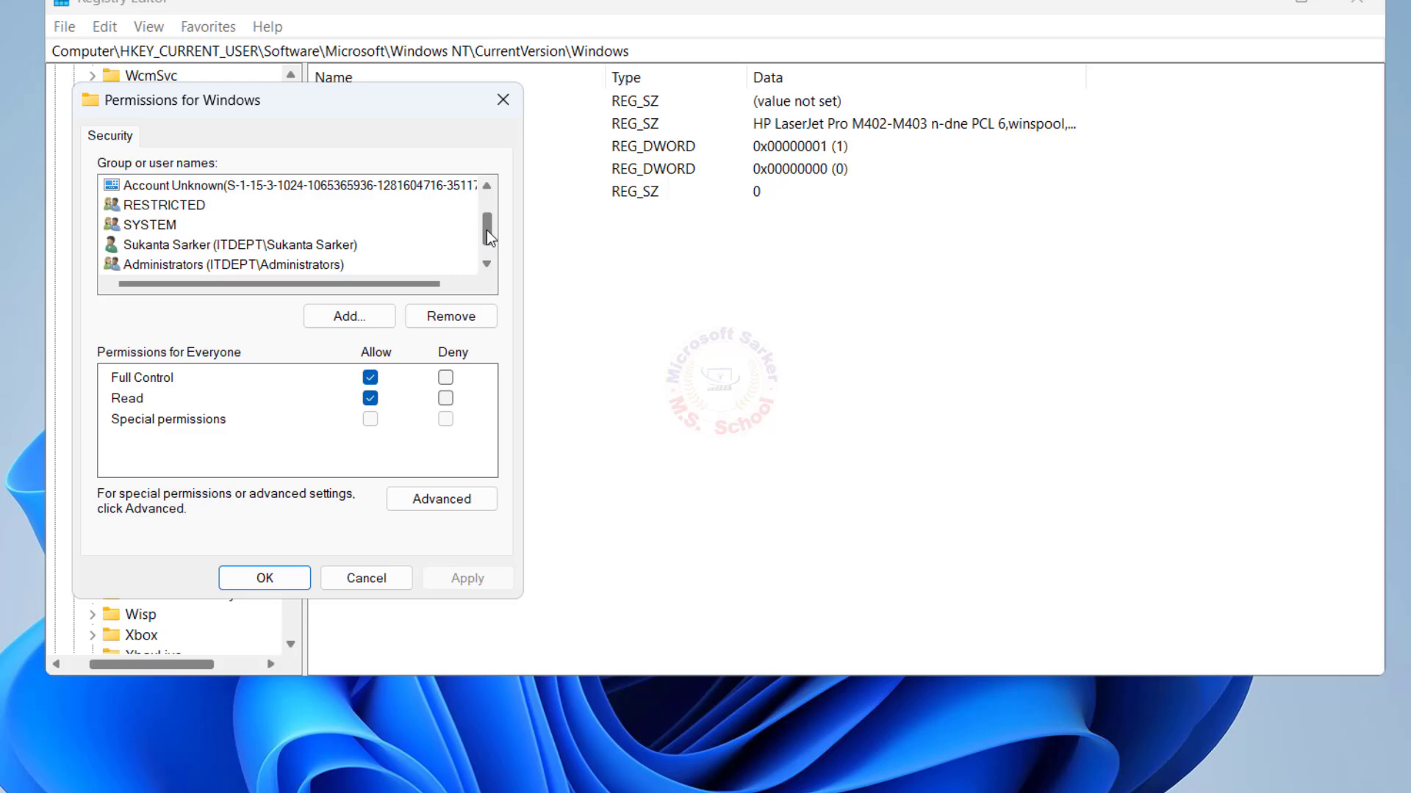
click(240, 244)
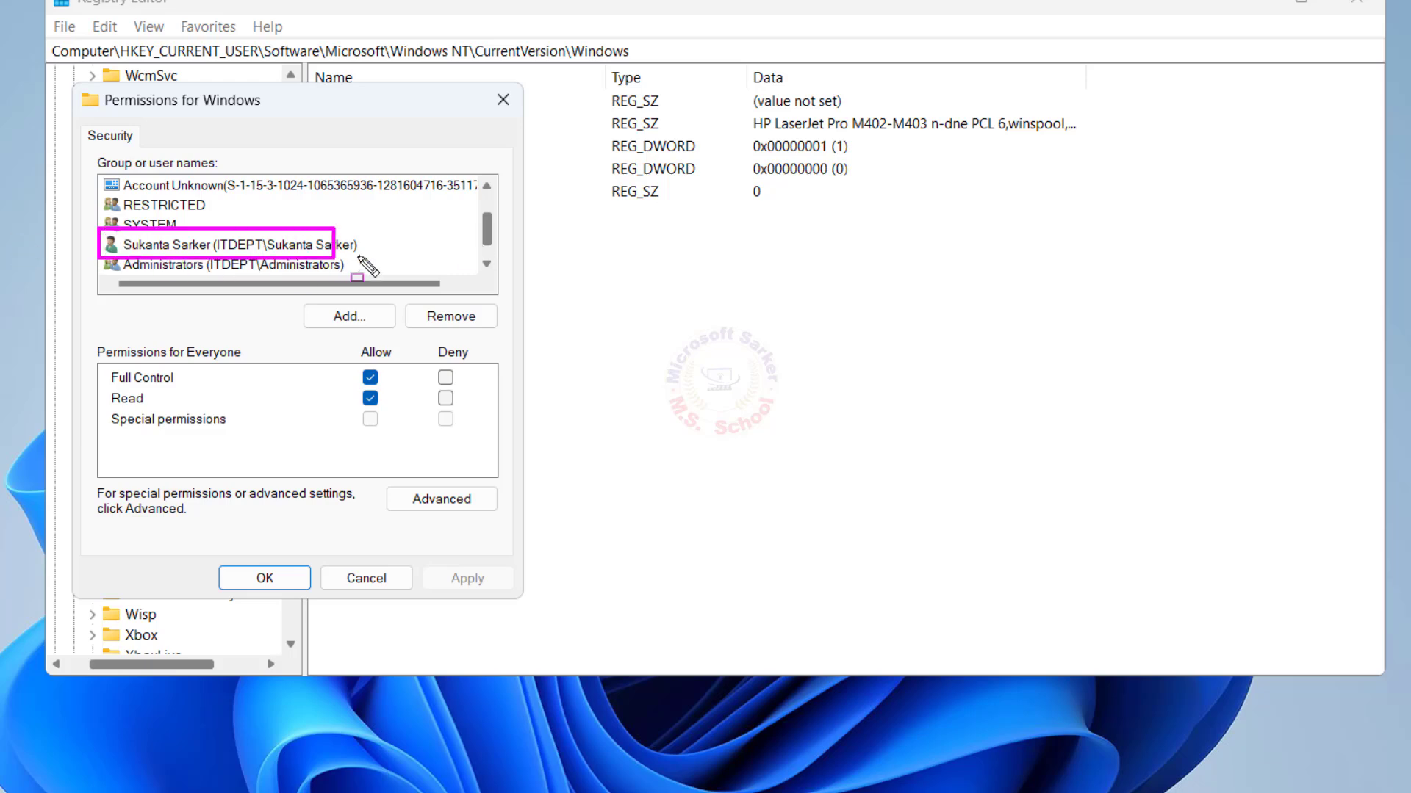
click(242, 246)
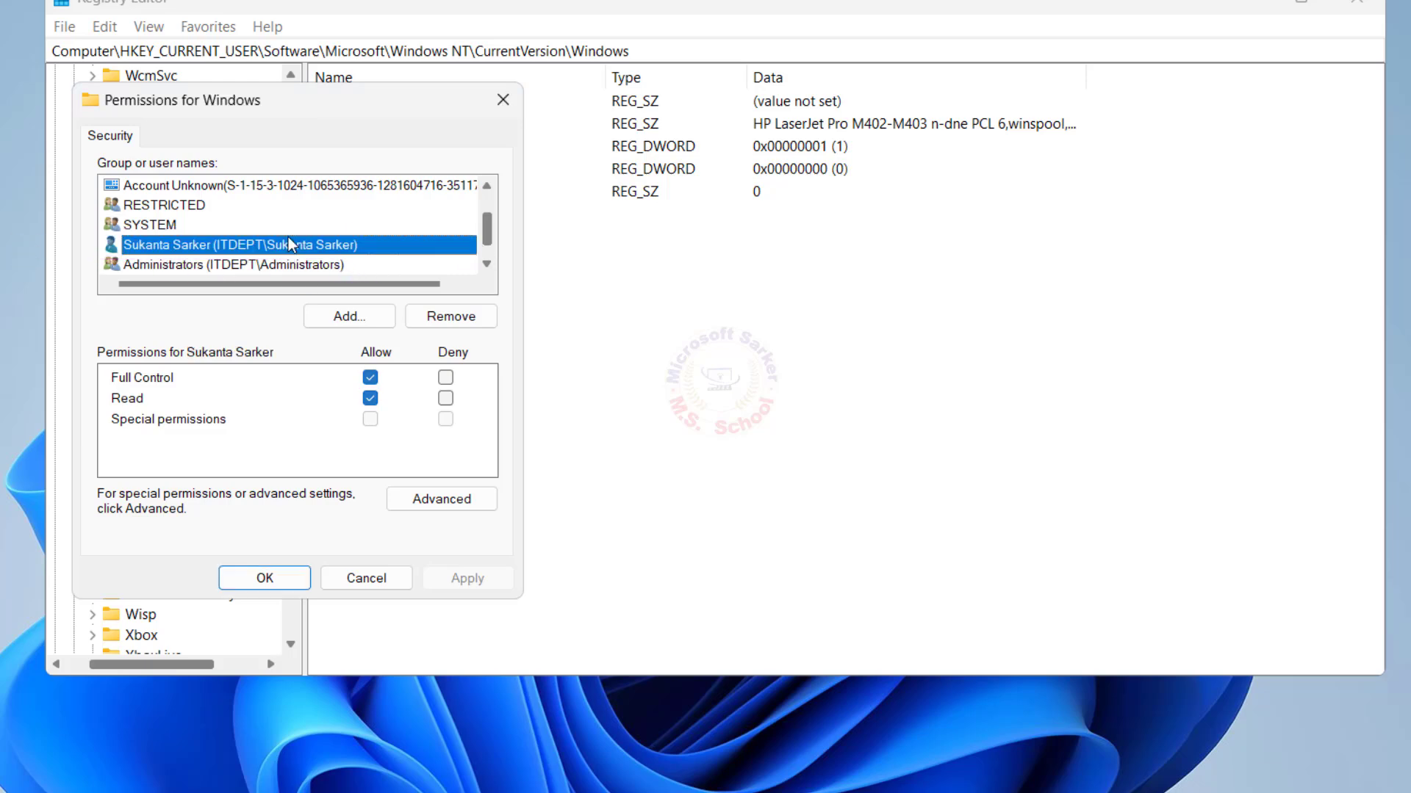
click(371, 378)
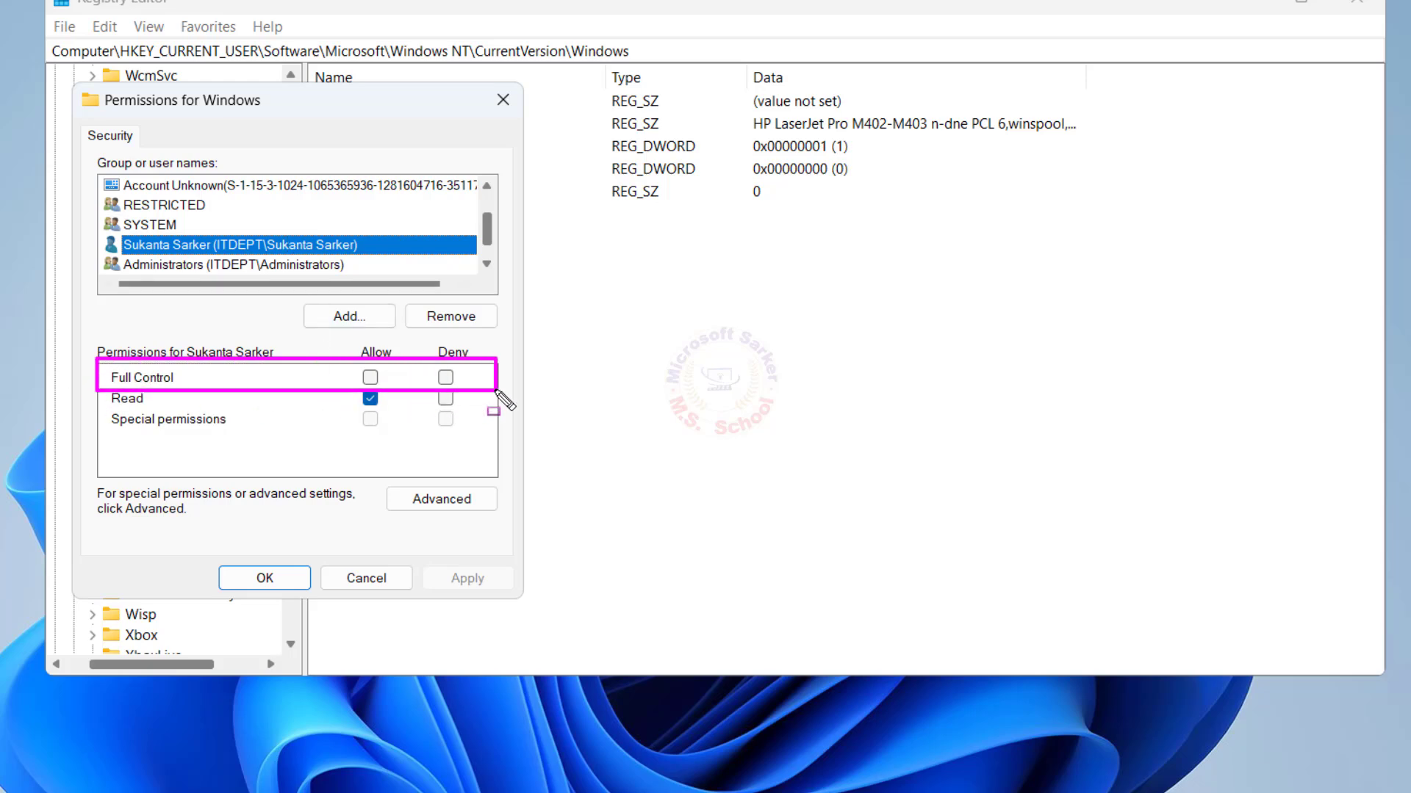
click(370, 377)
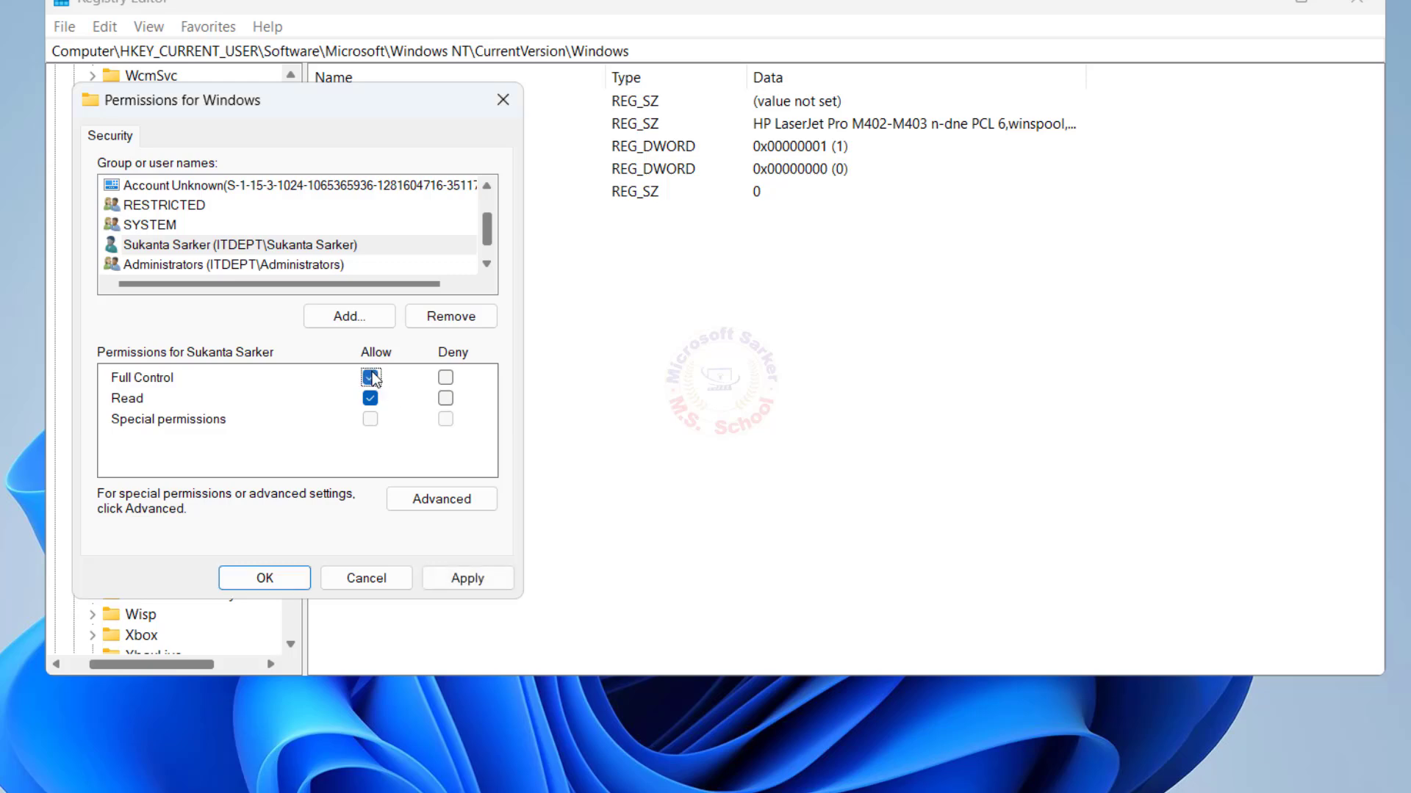
click(370, 378)
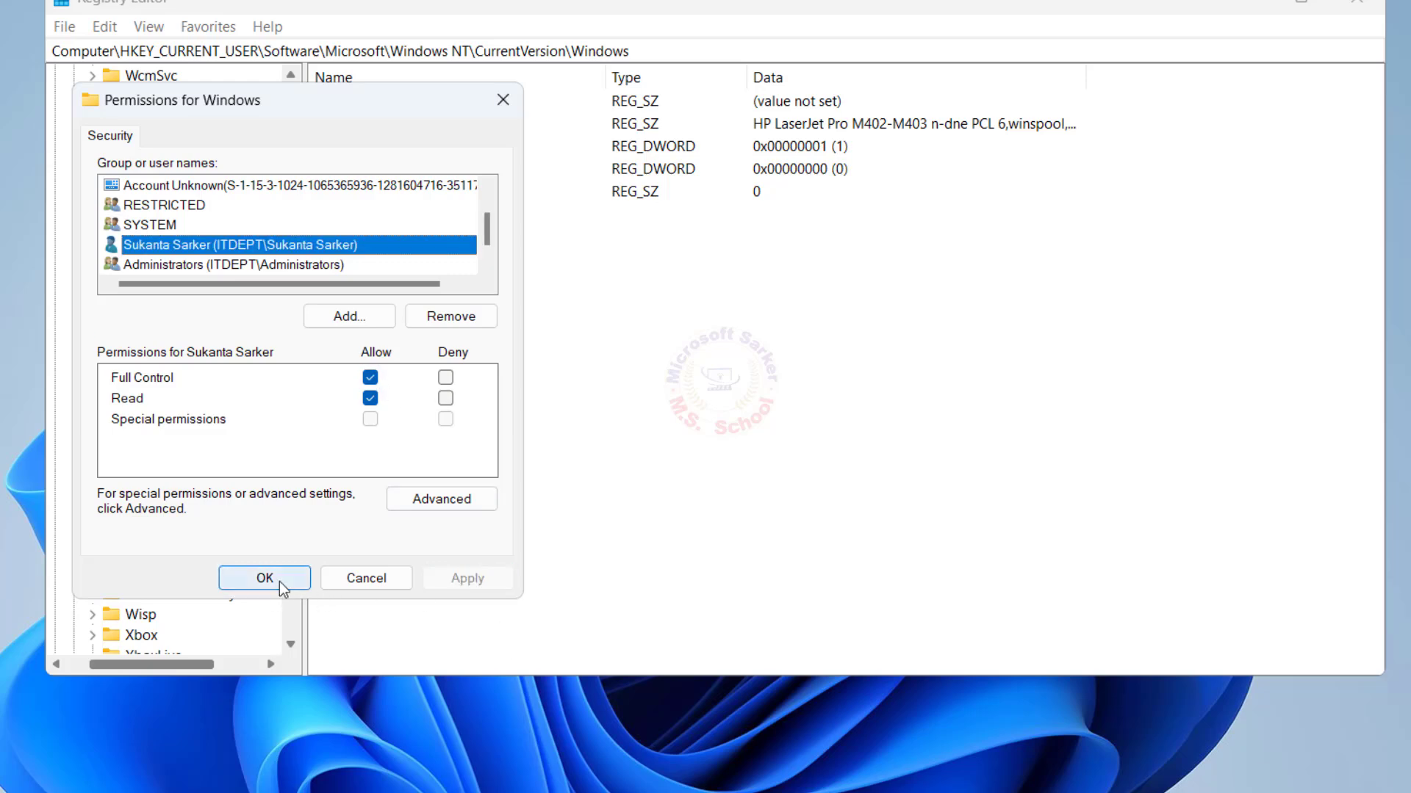
click(263, 578)
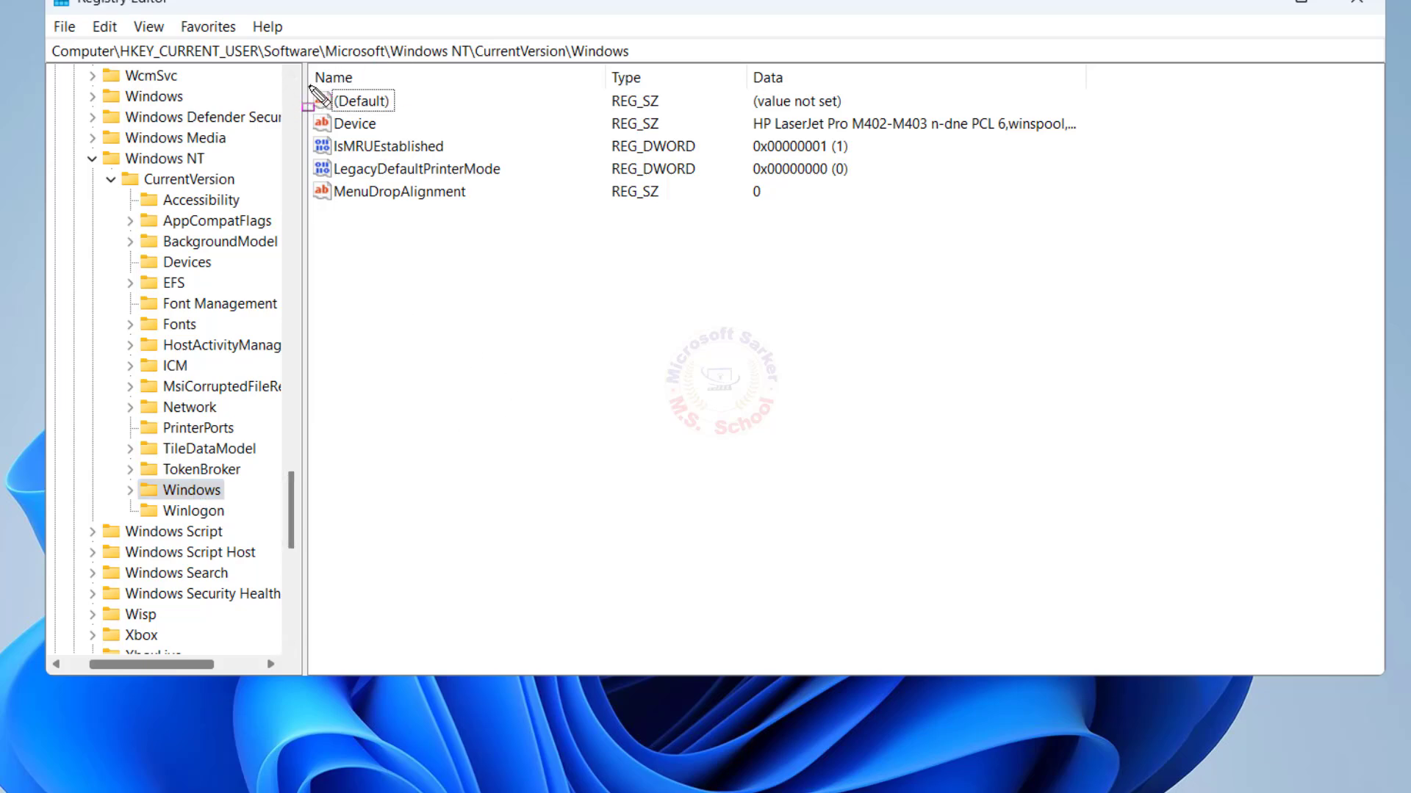
Delete Device, IsMRUEstablished, LegacyDefaultPrinterMode and MenuDropAlignment from the Windows key, then close Registry Editor
click(363, 100)
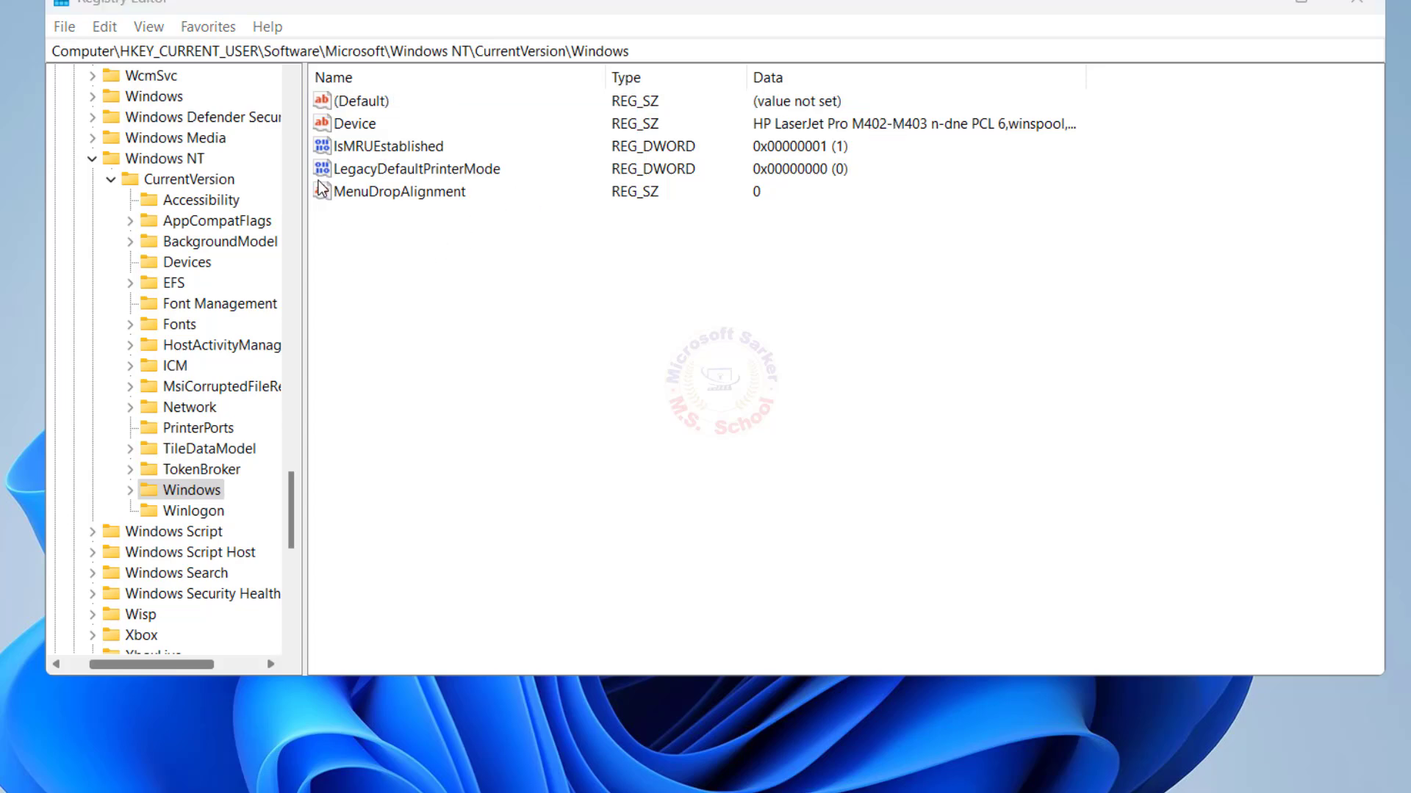
click(362, 101)
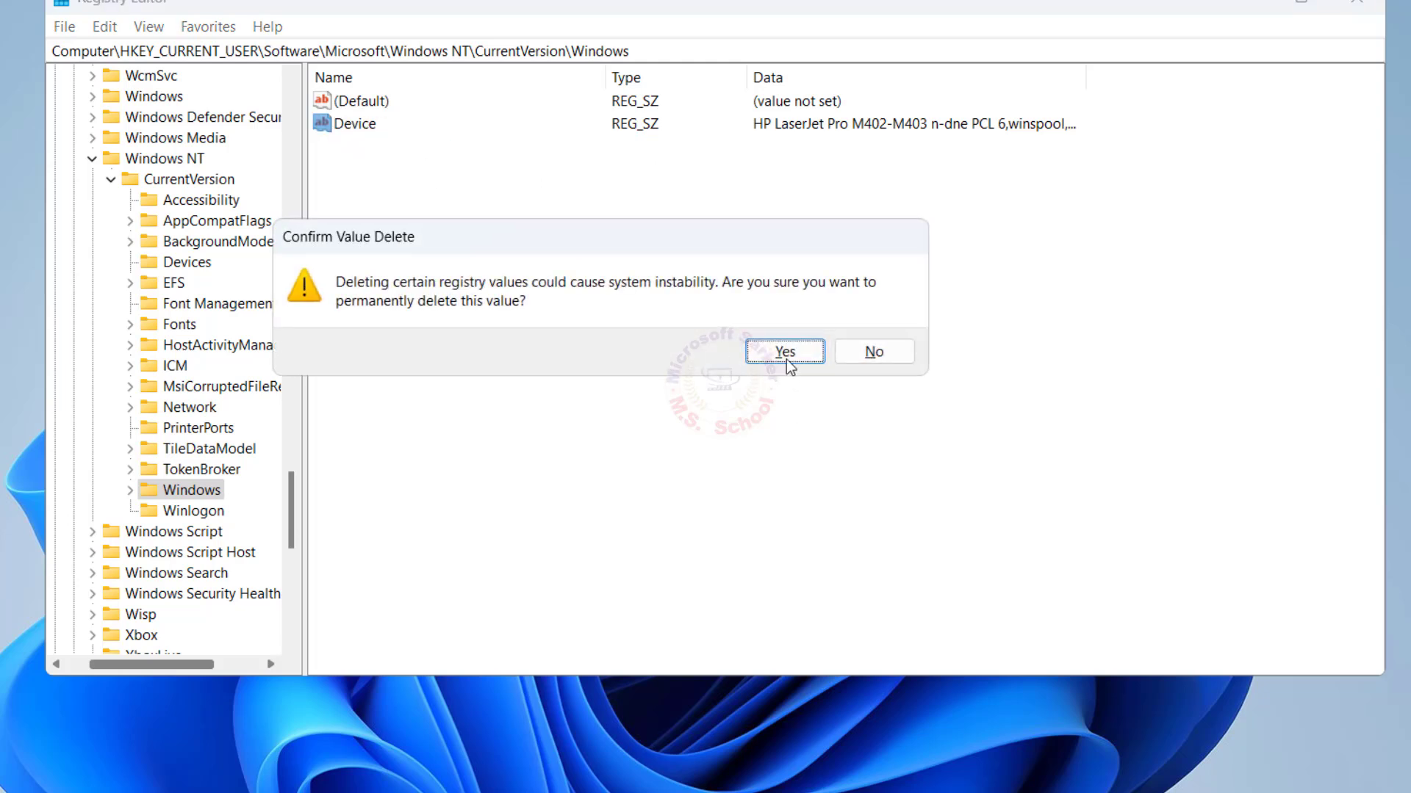
click(783, 352)
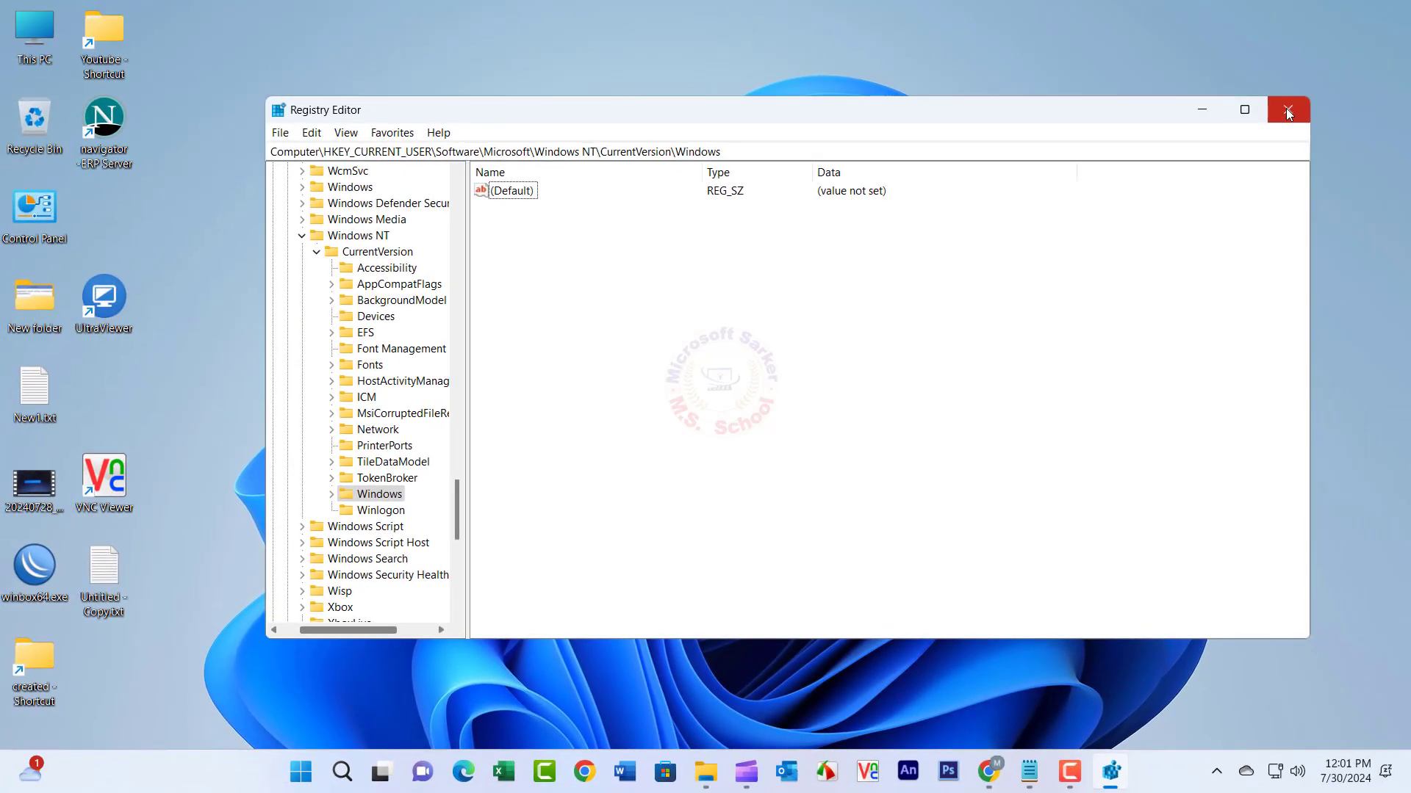
click(1289, 108)
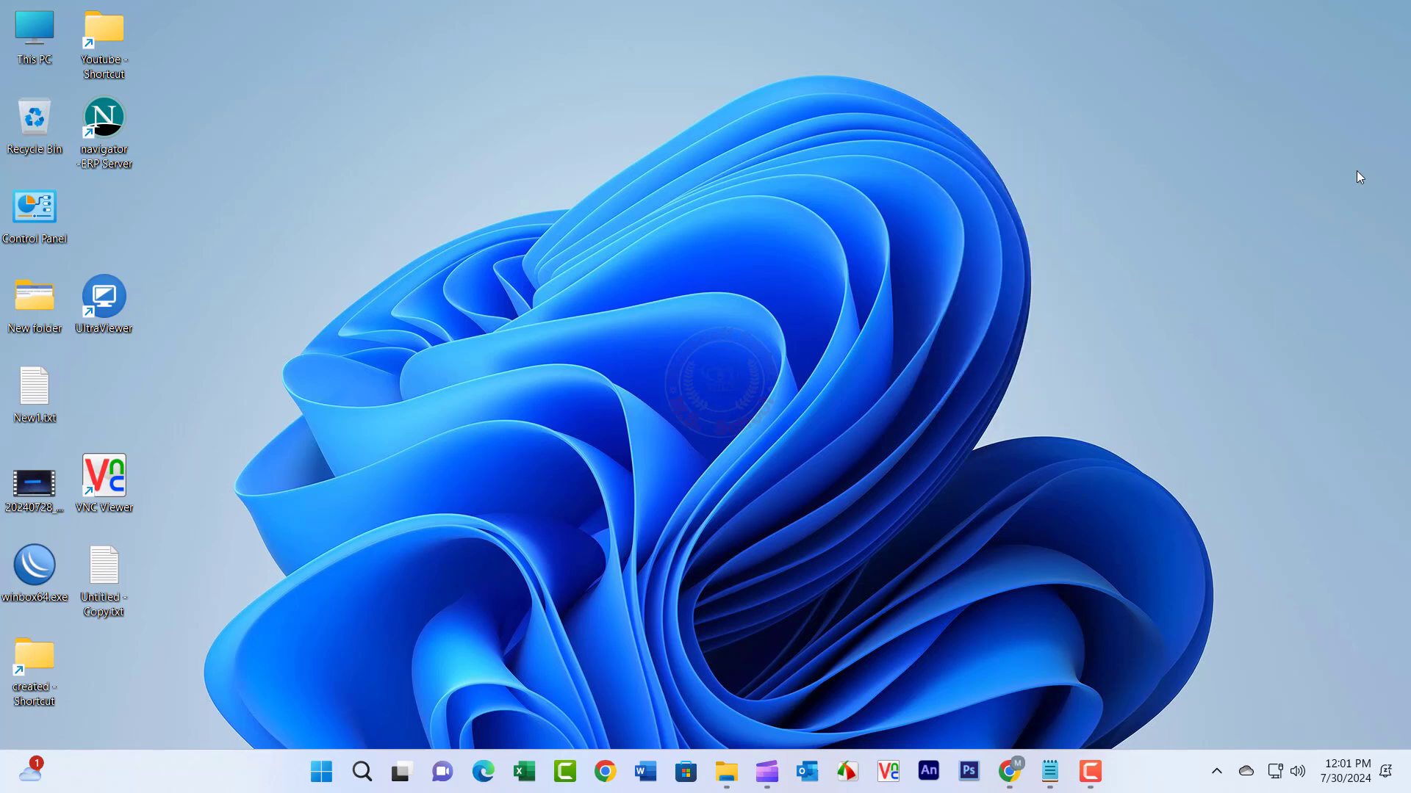
Search Windows for the Services app
click(361, 771)
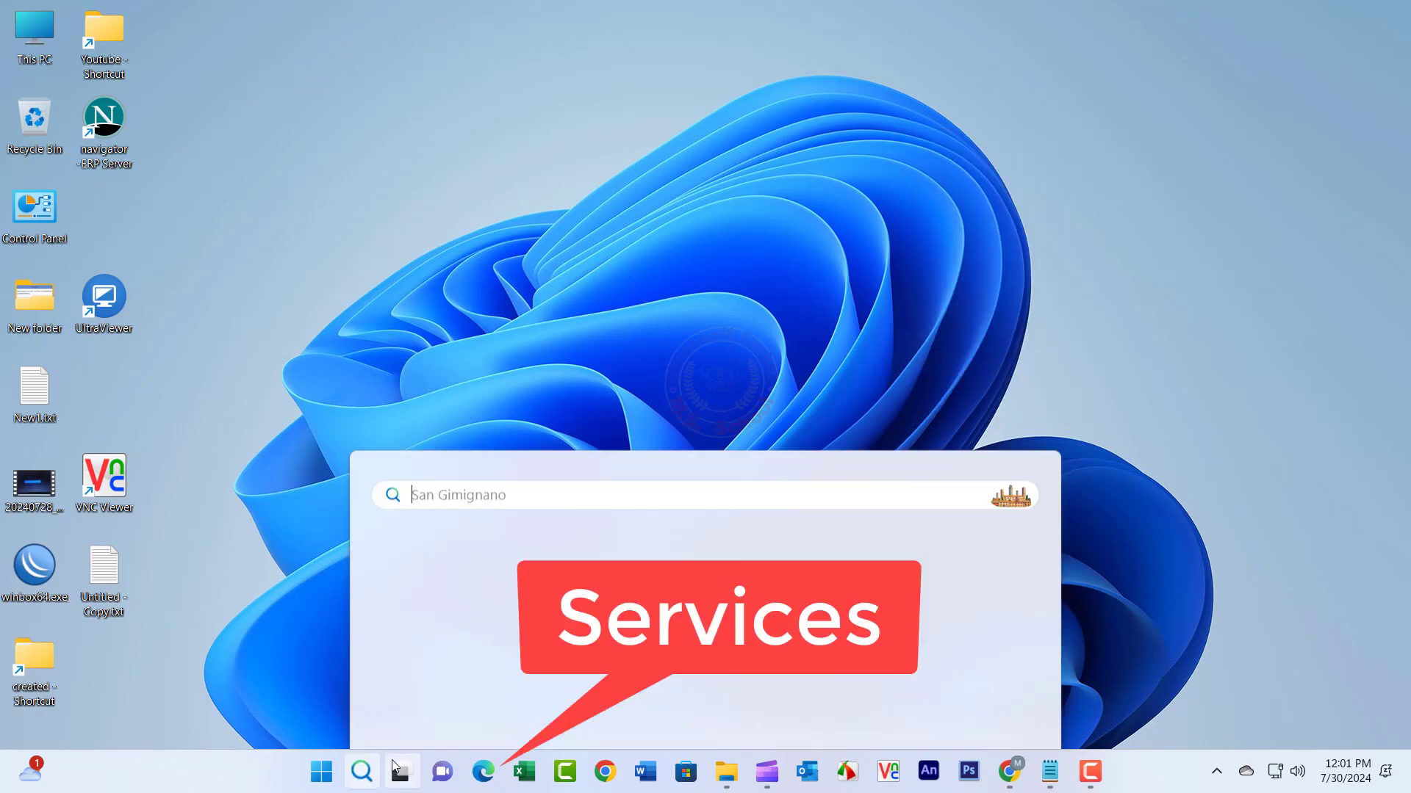
text(settings)
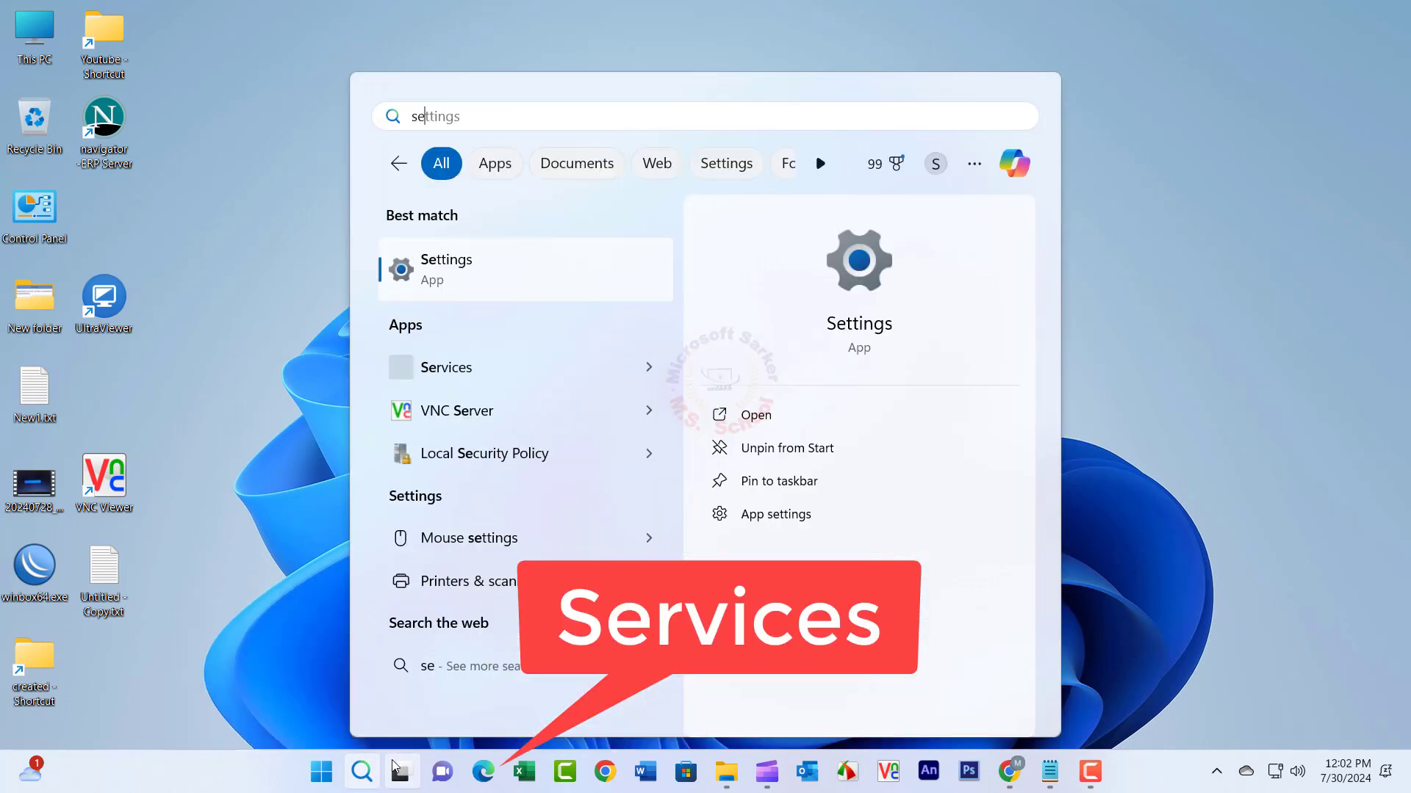
text(seer)
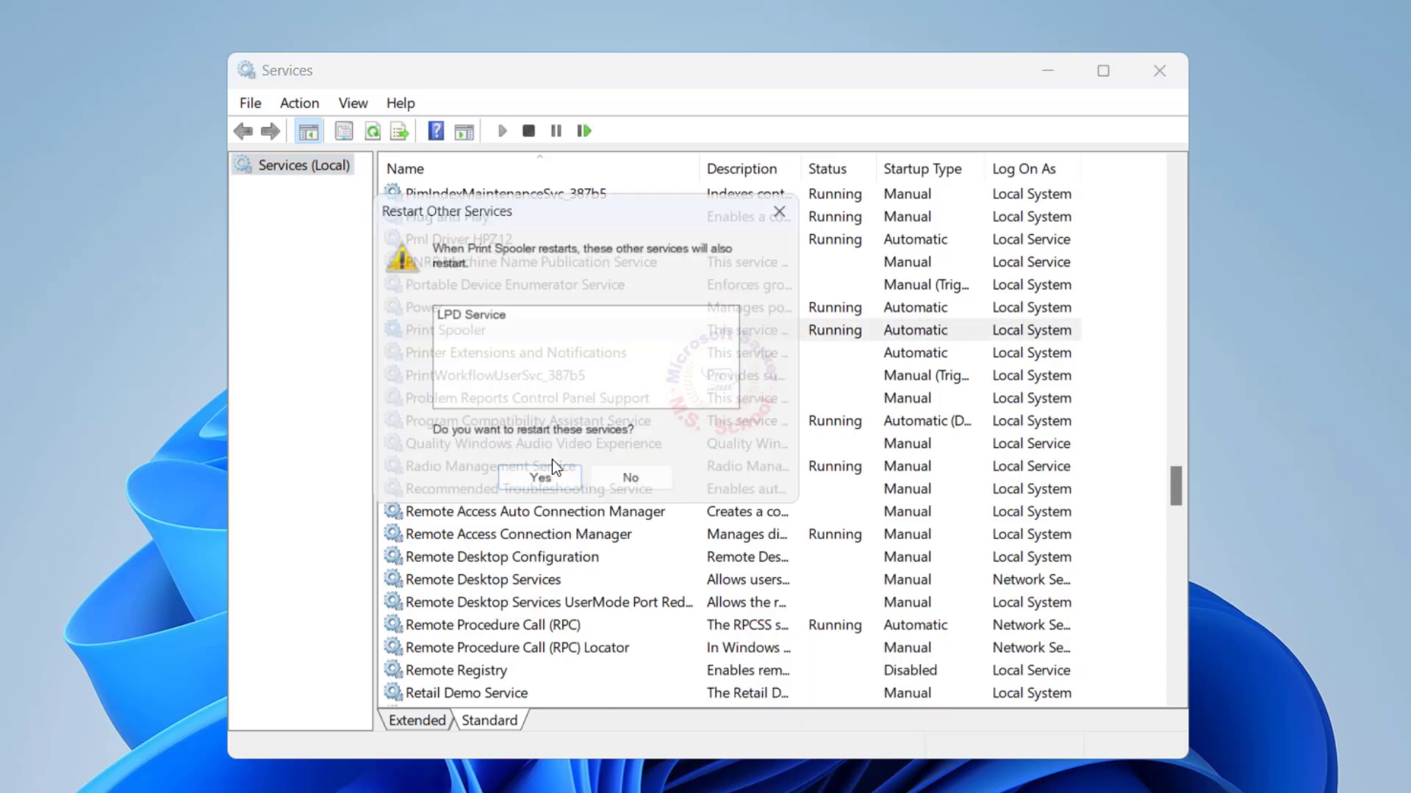
Restart Print Spooler together with the dependent LPD Service and close Services
click(540, 476)
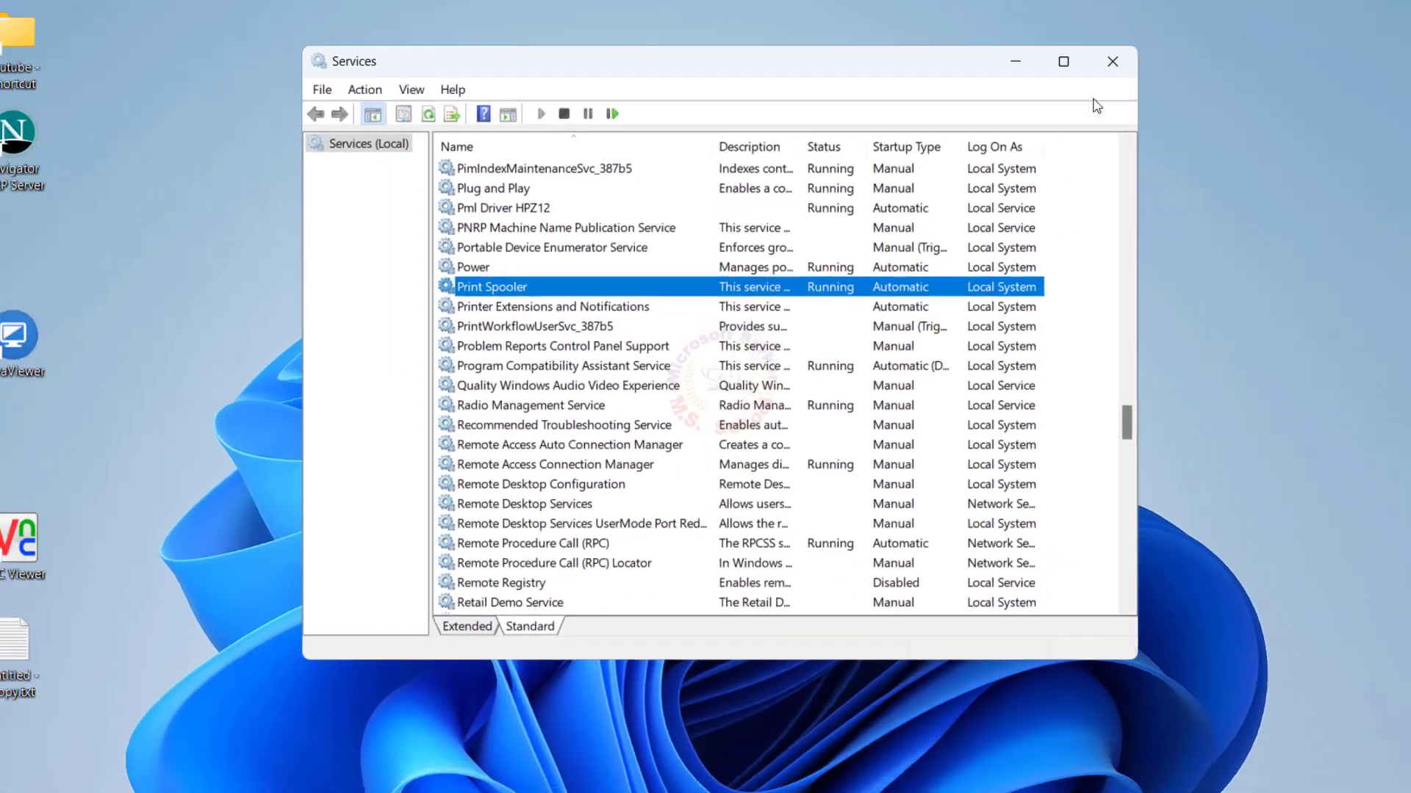
click(1112, 62)
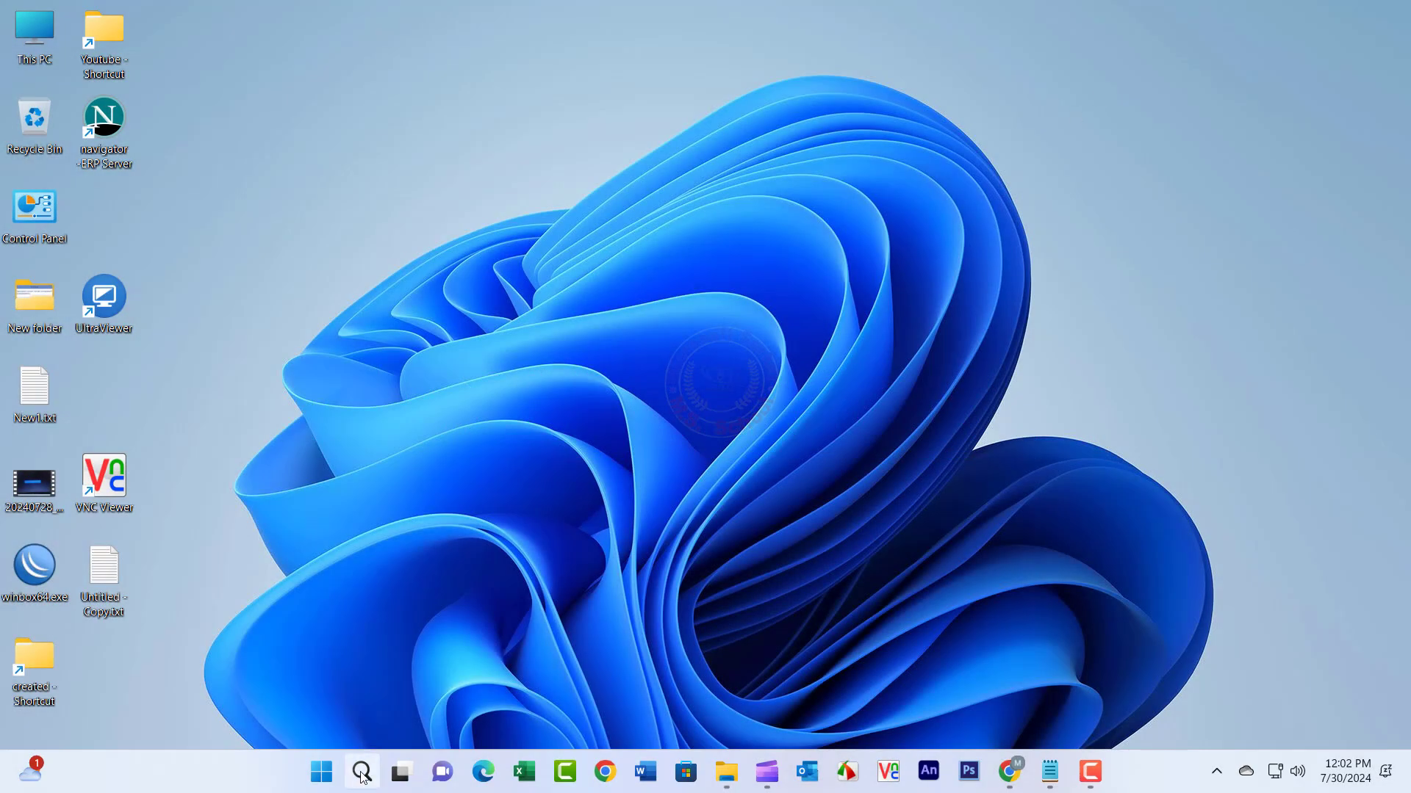
Reopen the HP LaserJet Pro M402-M403 printer's settings page, now showing status Idle
click(361, 771)
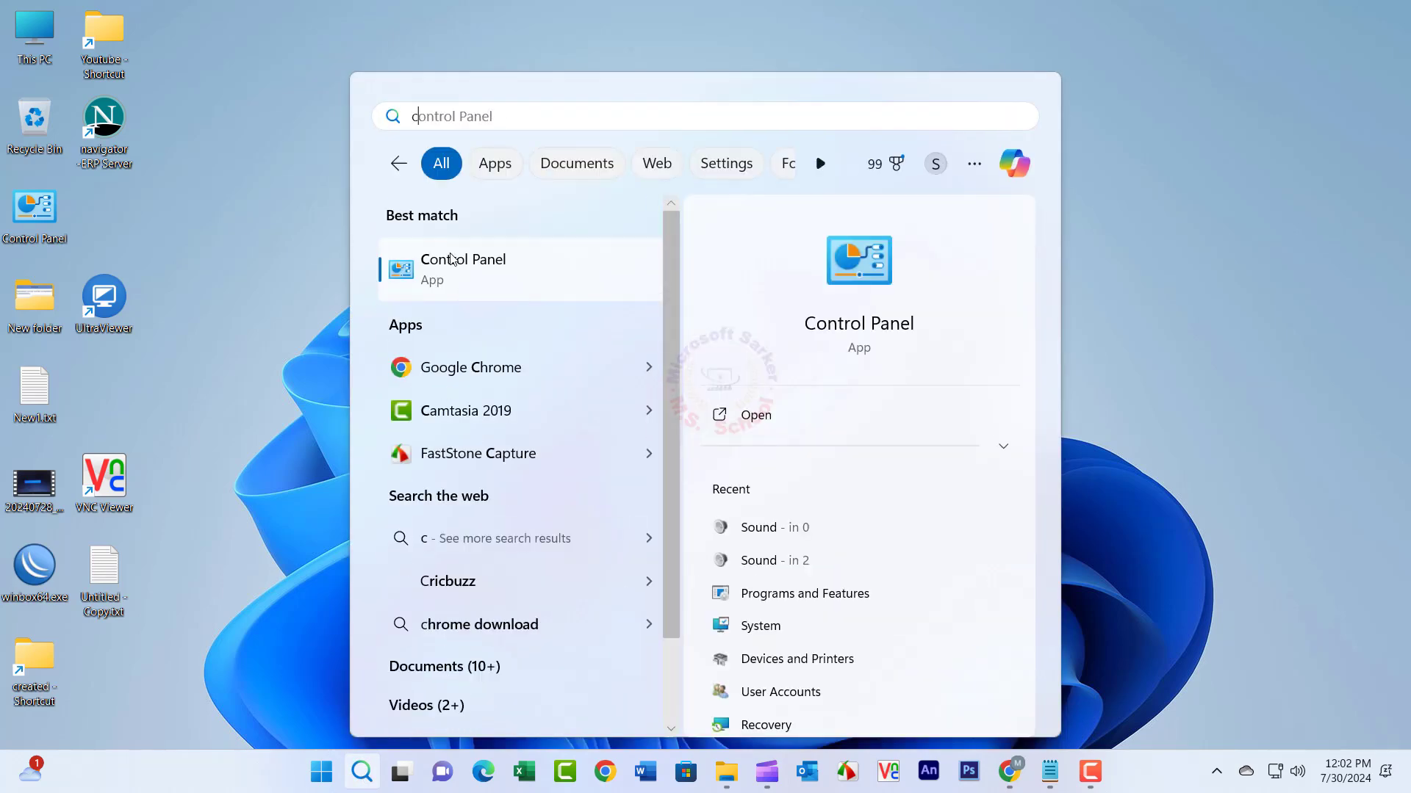
click(462, 269)
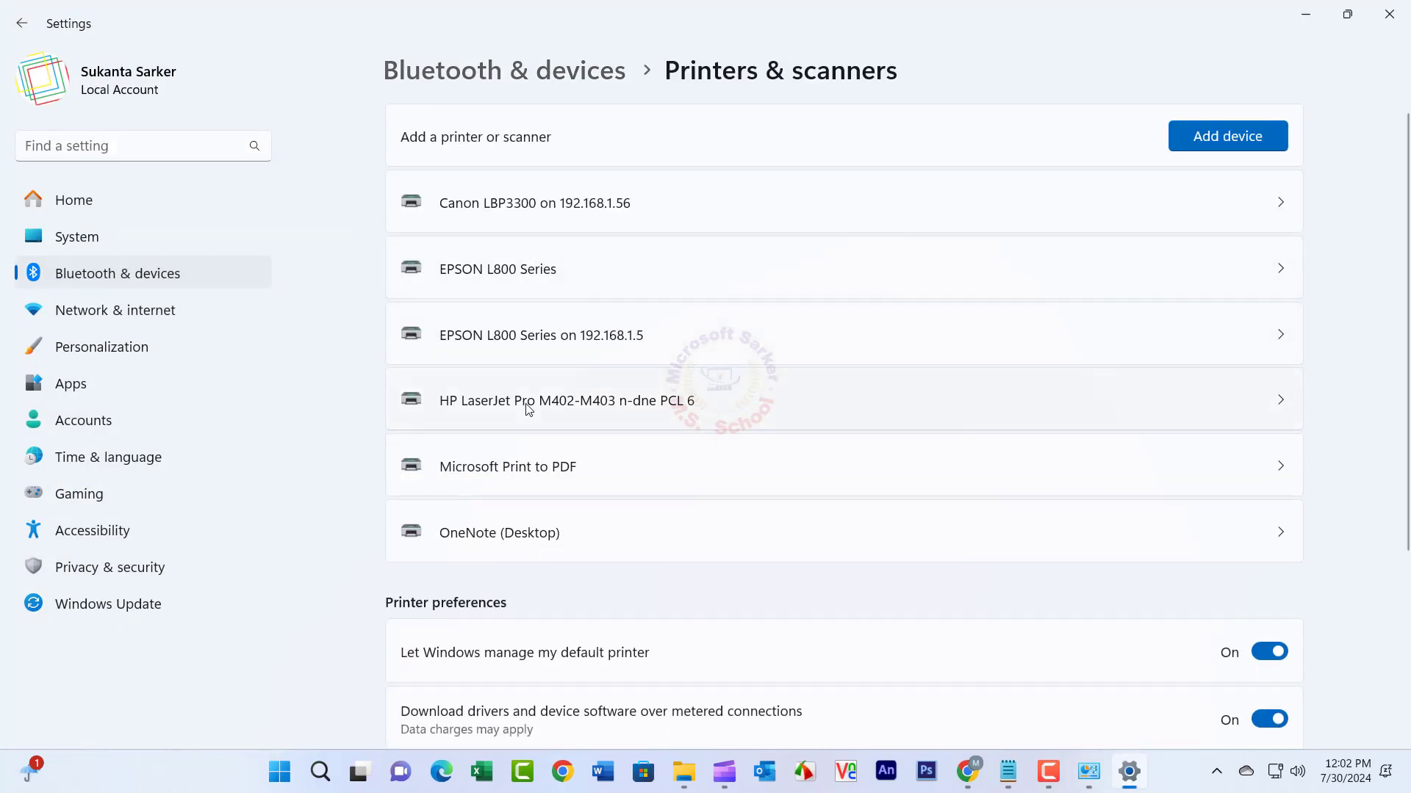
click(564, 400)
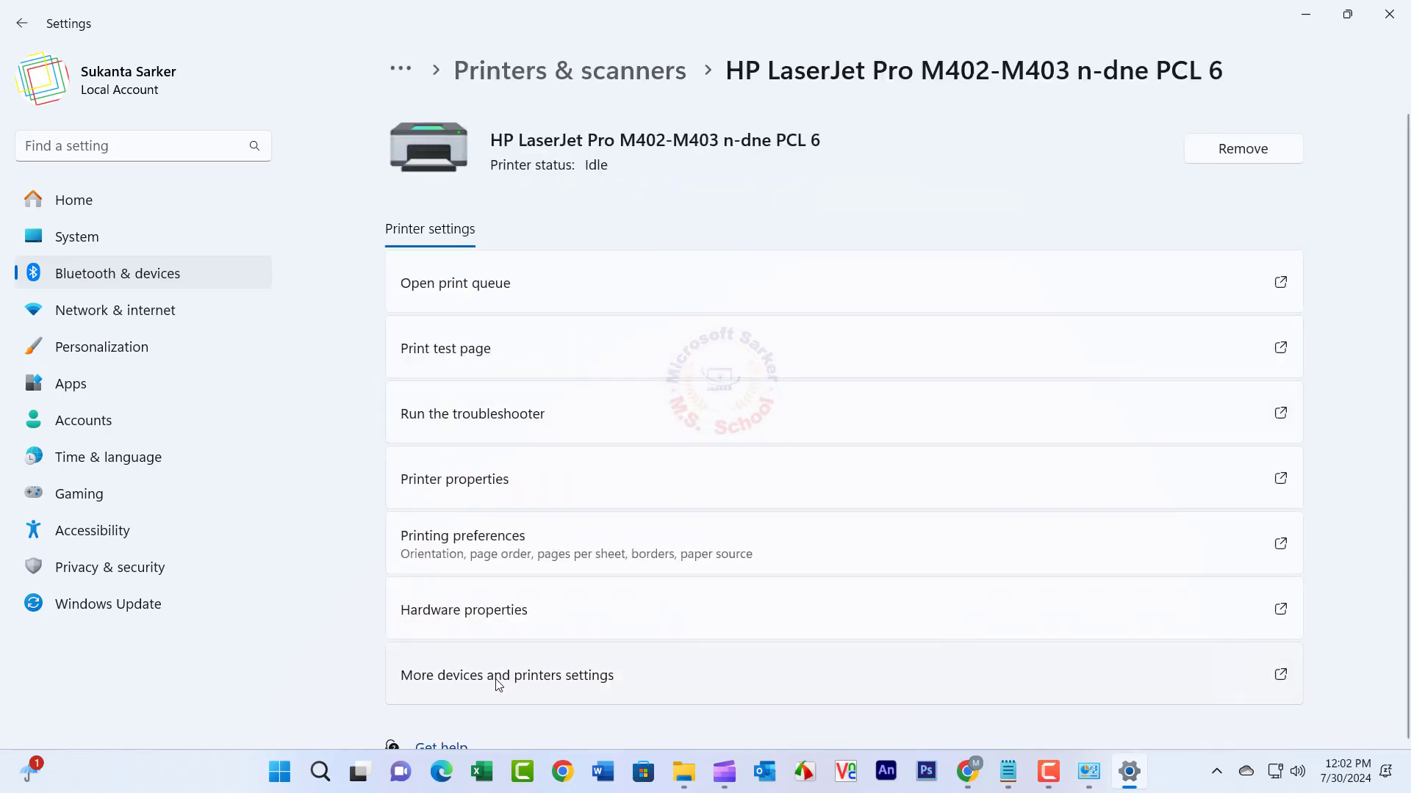
View the HP LaserJet's print queue via See what's printing, confirming 0 documents, then close it
click(507, 676)
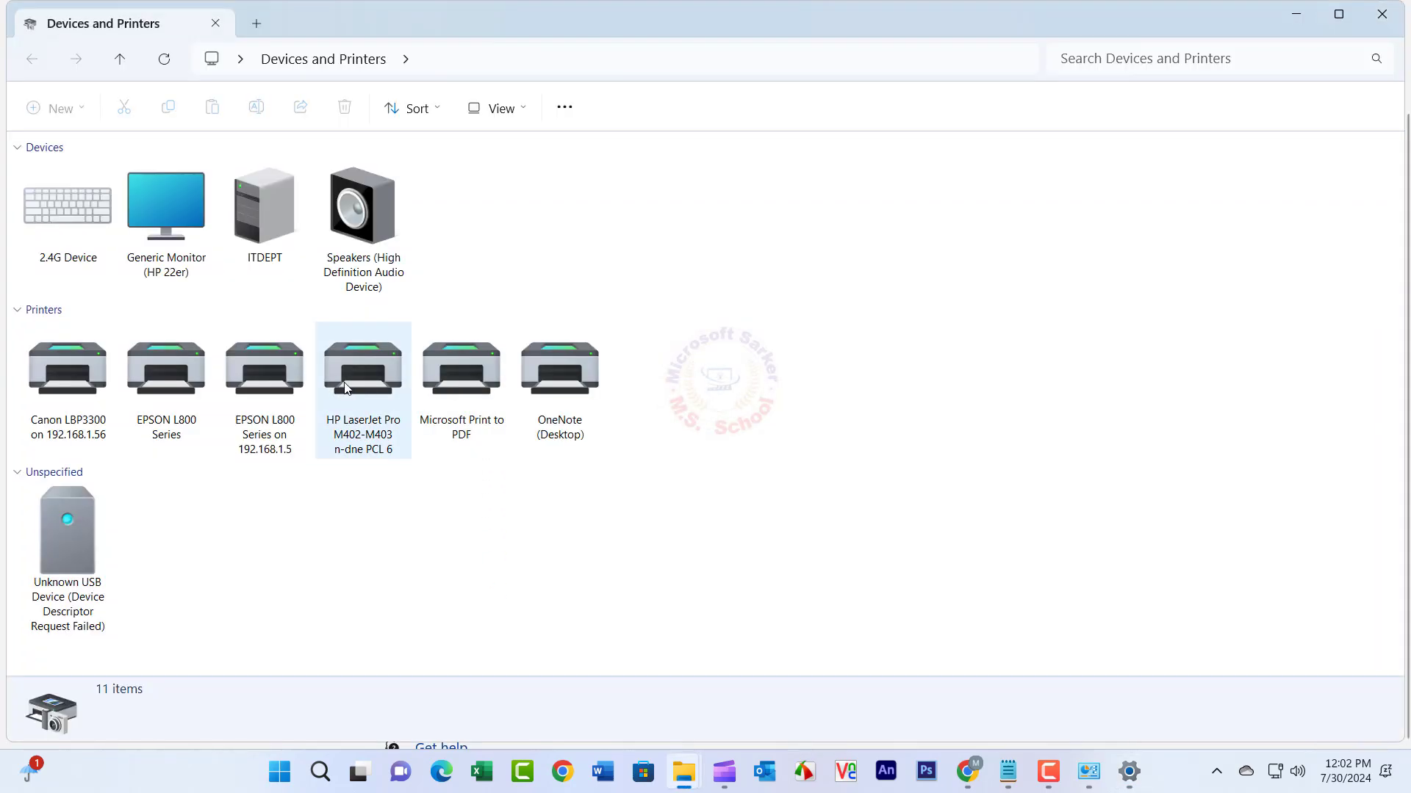
right_click(362, 387)
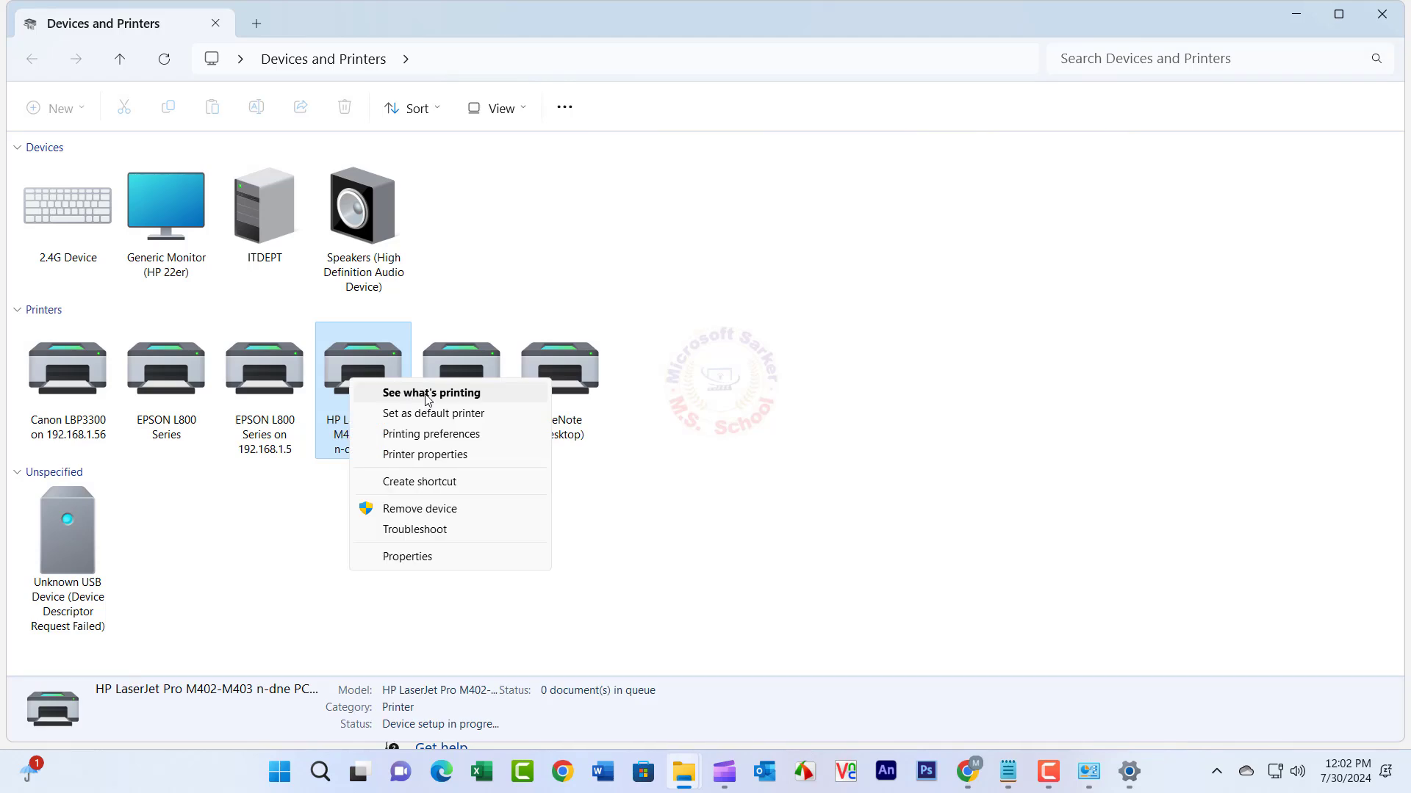
click(430, 392)
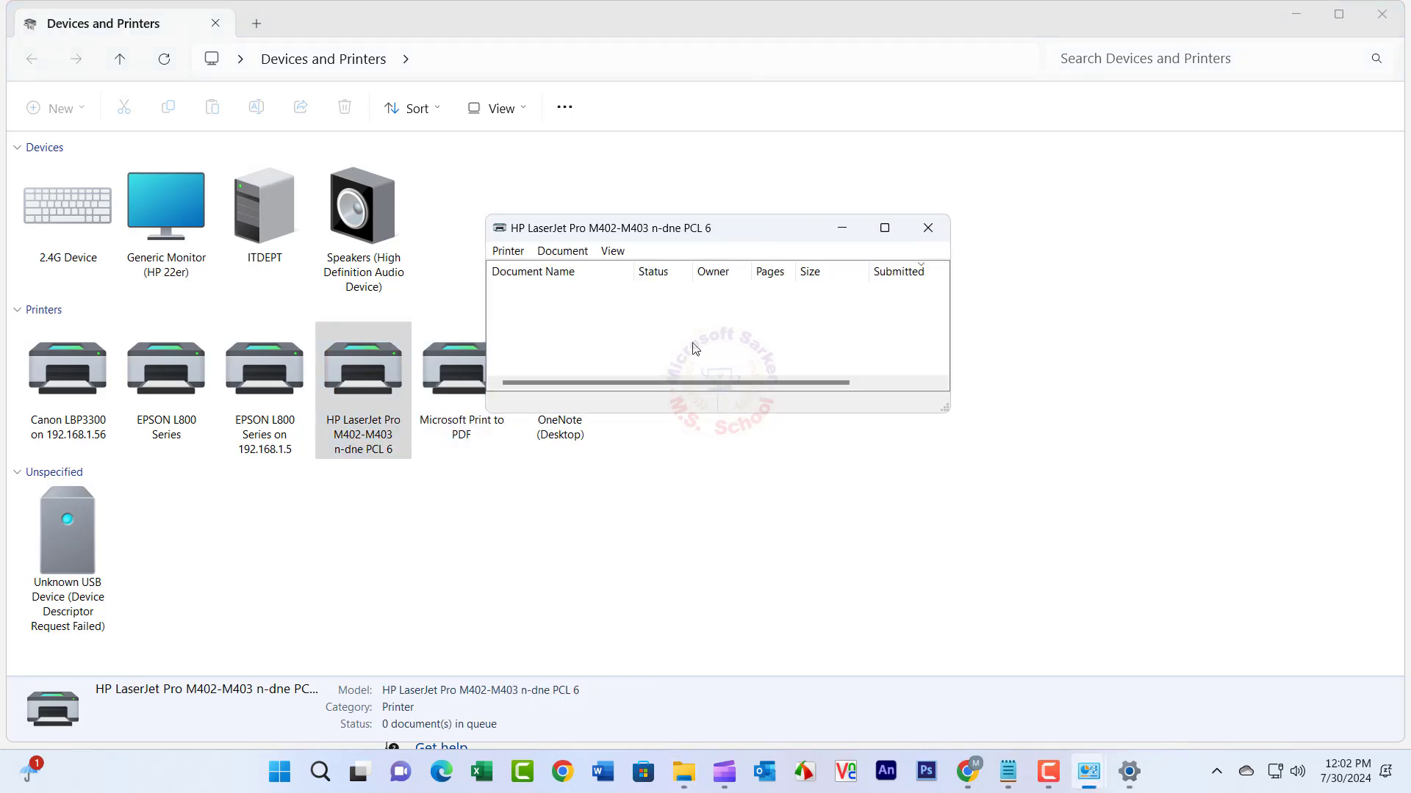
click(927, 228)
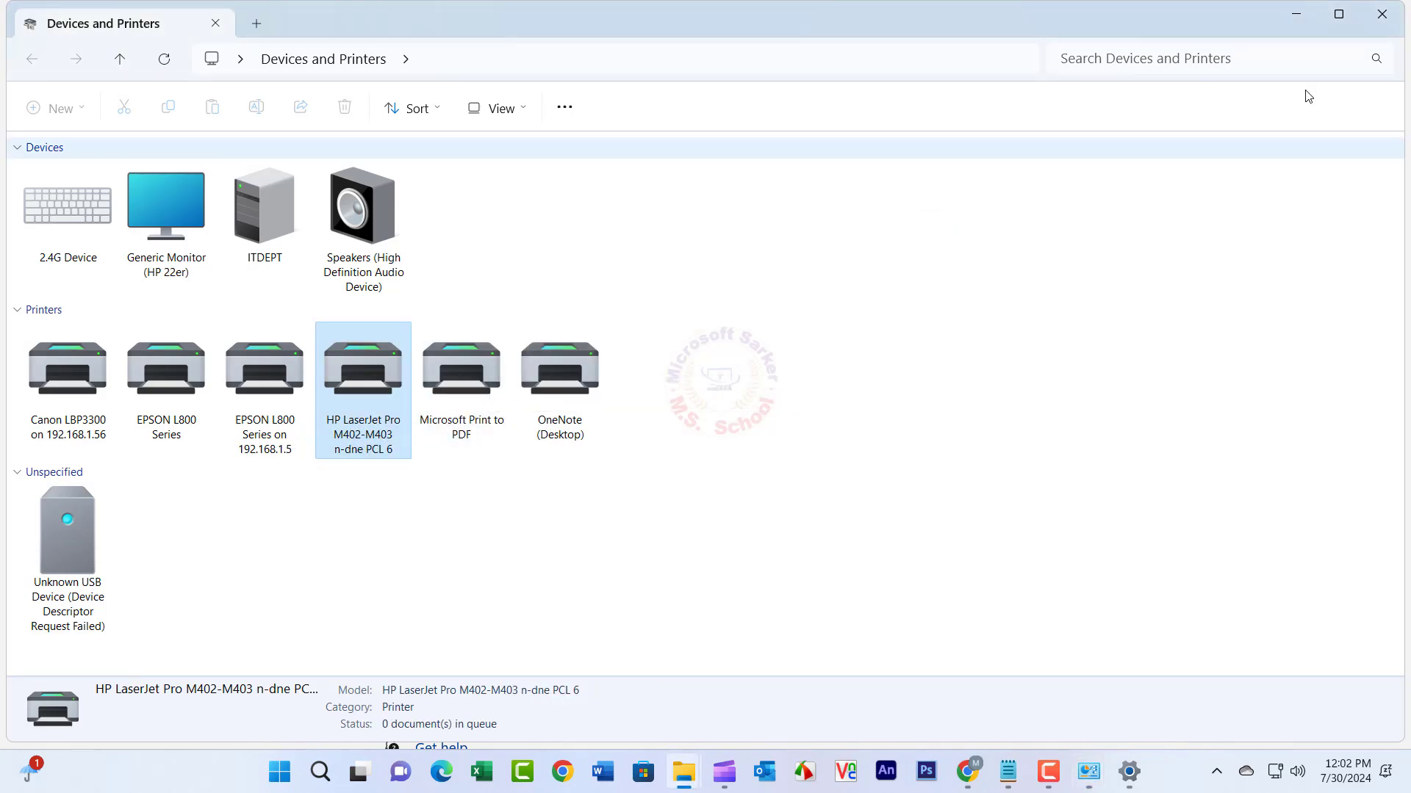